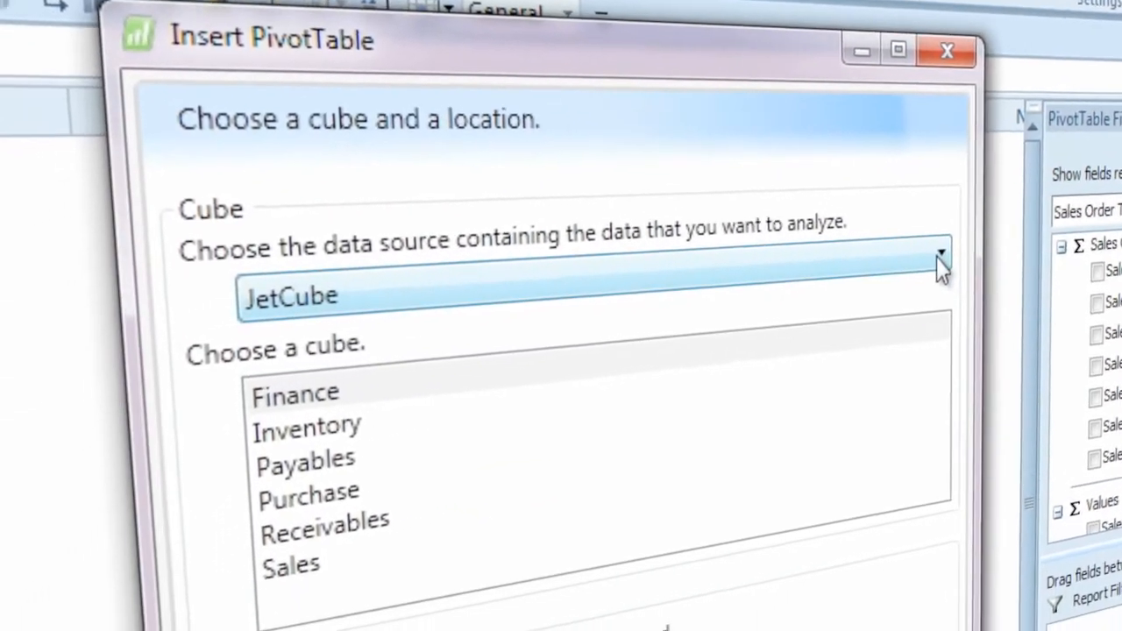
- Cancel the Insert PivotTable dialog and return to the blank worksheet
left_click(938, 254)
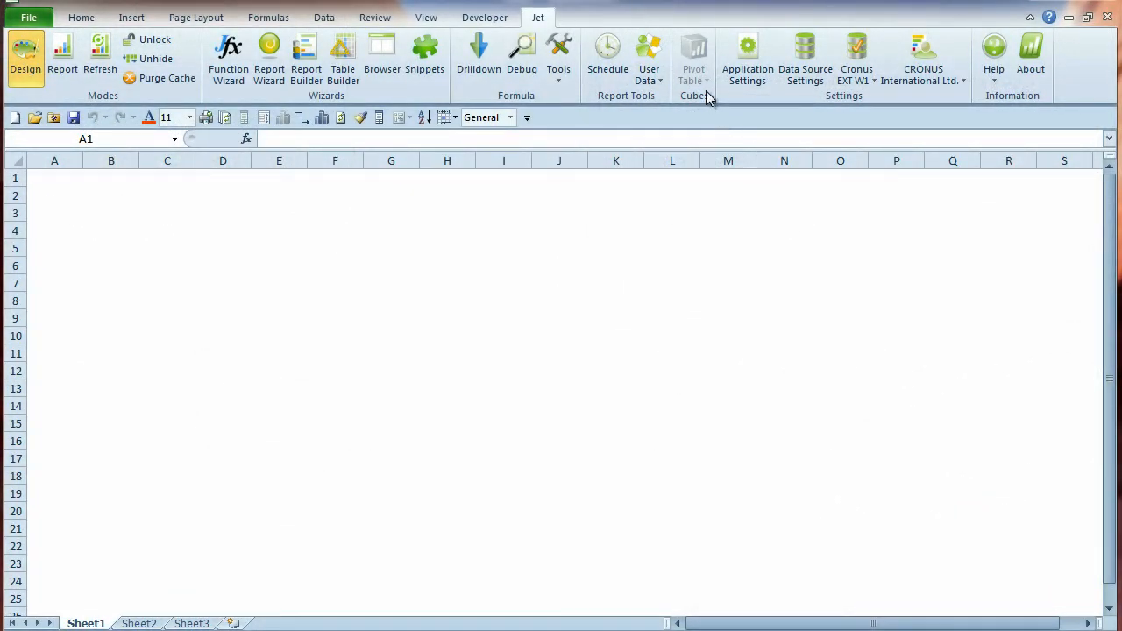
mouse_move(709, 94)
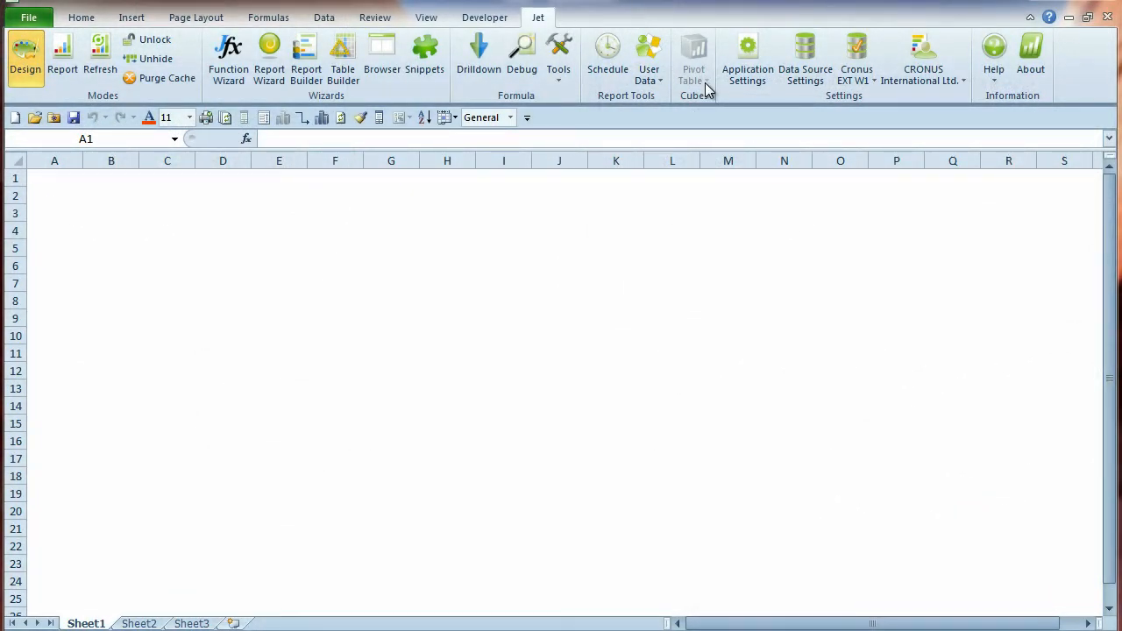
mouse_move(687, 108)
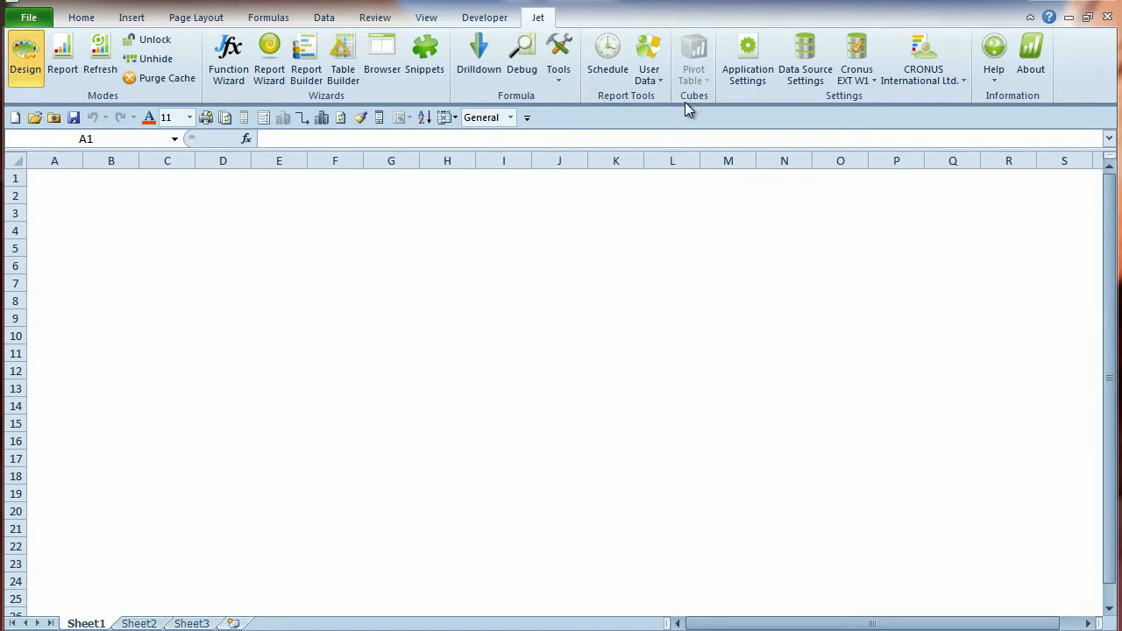
mouse_move(786, 84)
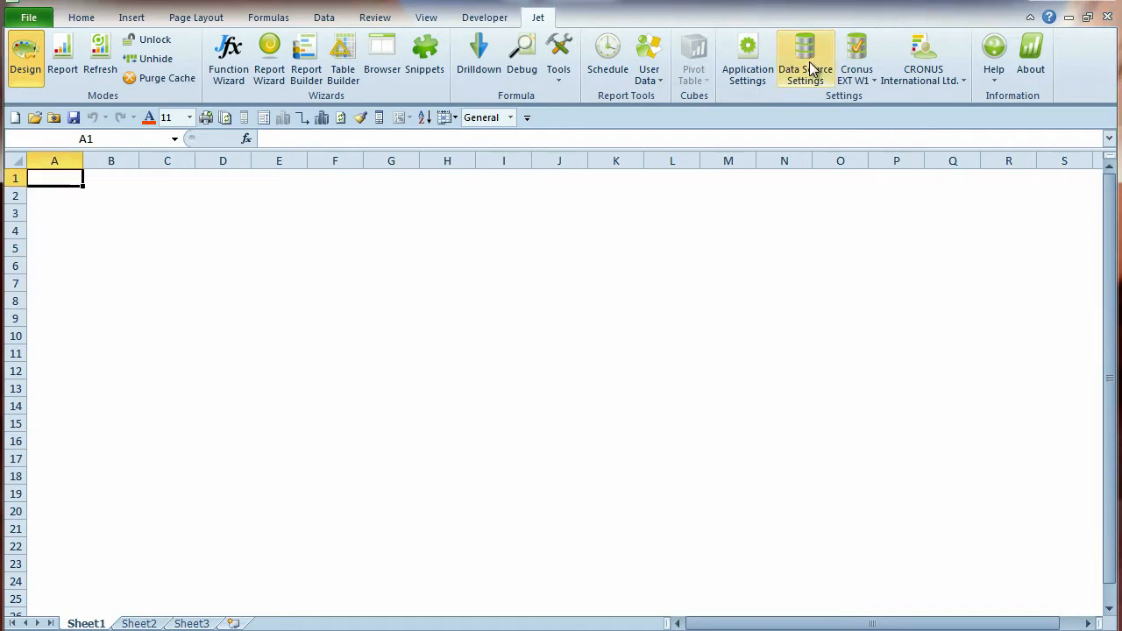
- In Jet Data Source Settings, add a new data source named JetCube and bring up its type choices
left_click(805, 56)
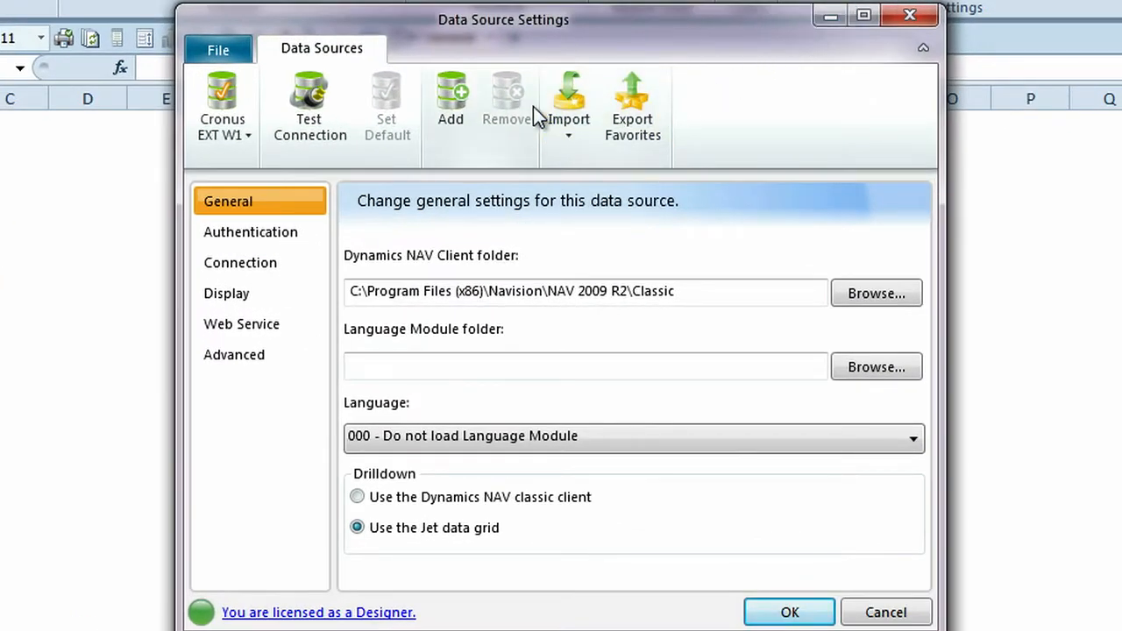
mouse_move(412, 114)
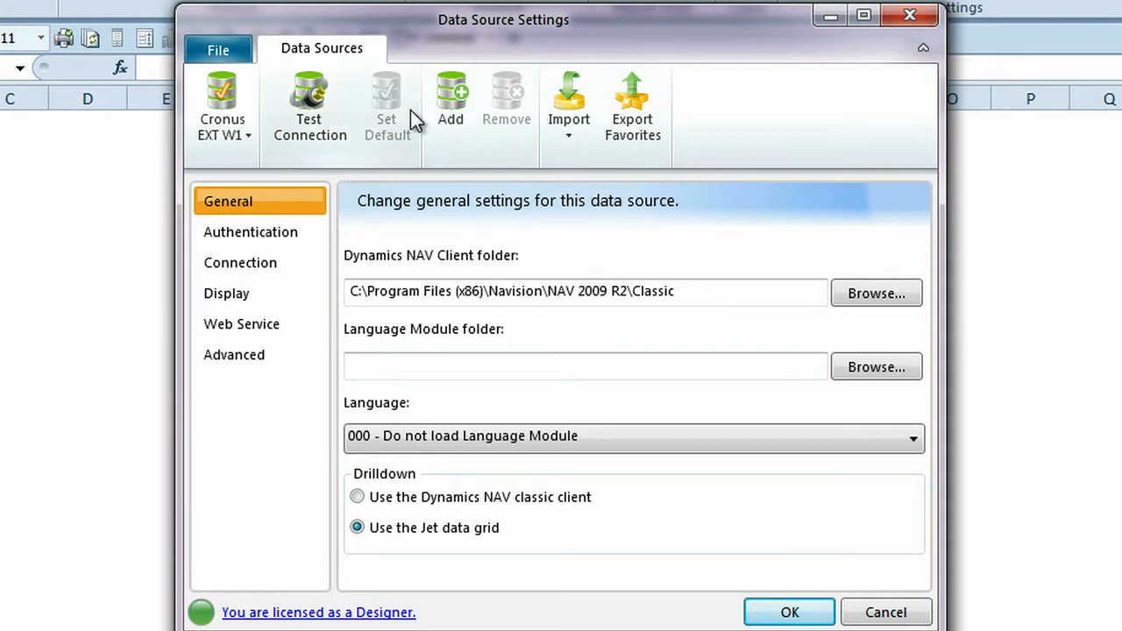
left_click(451, 105)
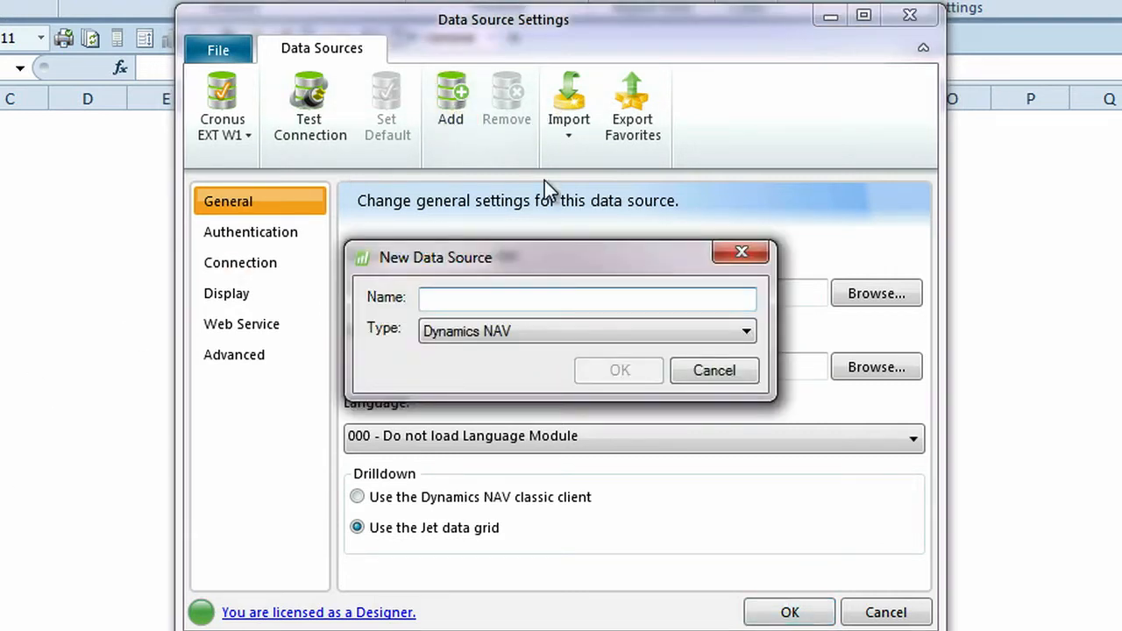
type("JetC")
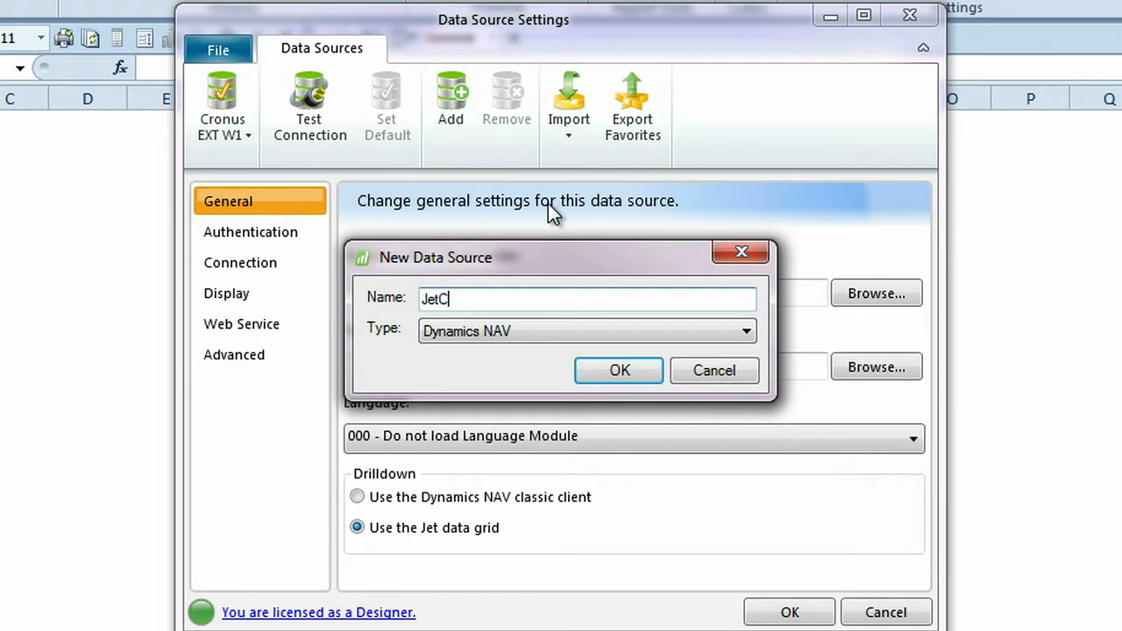
type("ube")
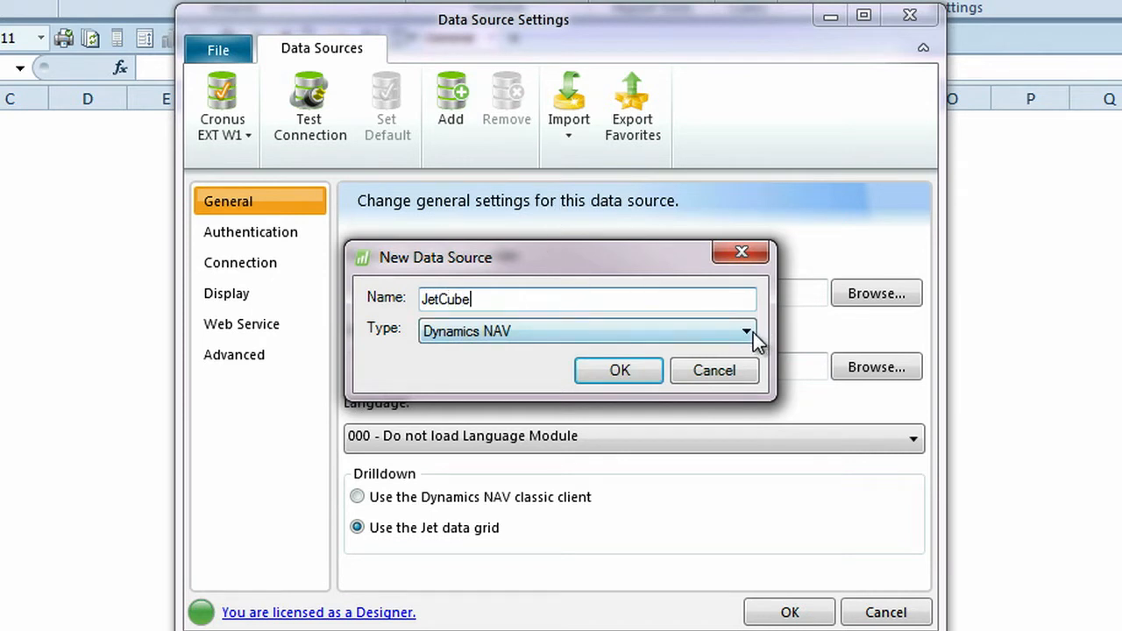
left_click(745, 330)
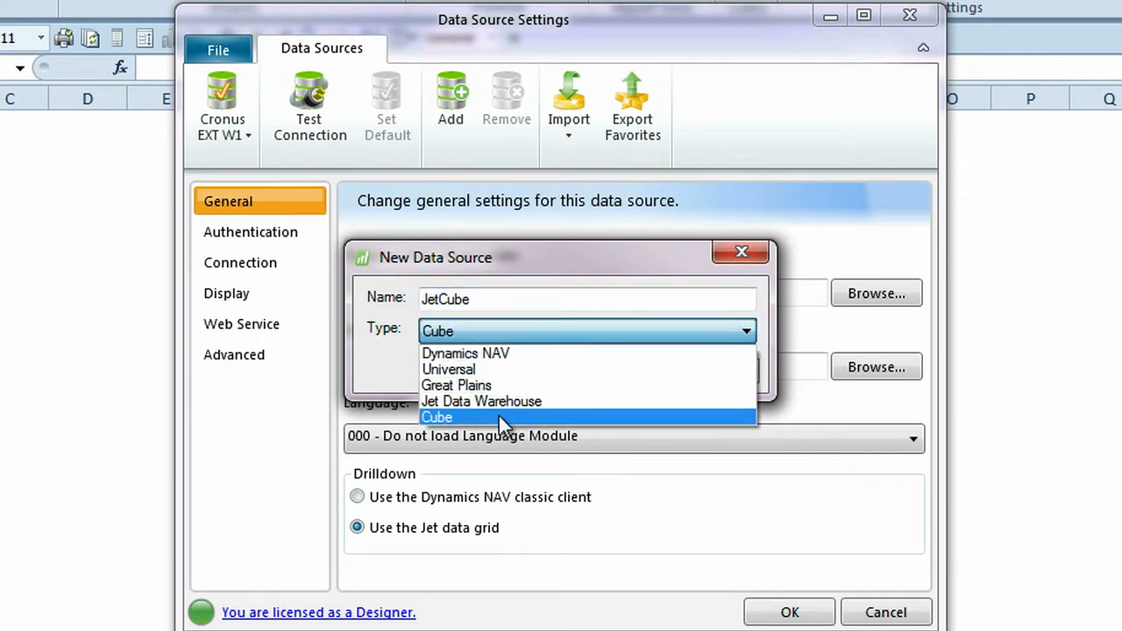
- Make JetCube a Cube source on server Jet-Ent-2008 with database JetNavOlap and save it
left_click(437, 418)
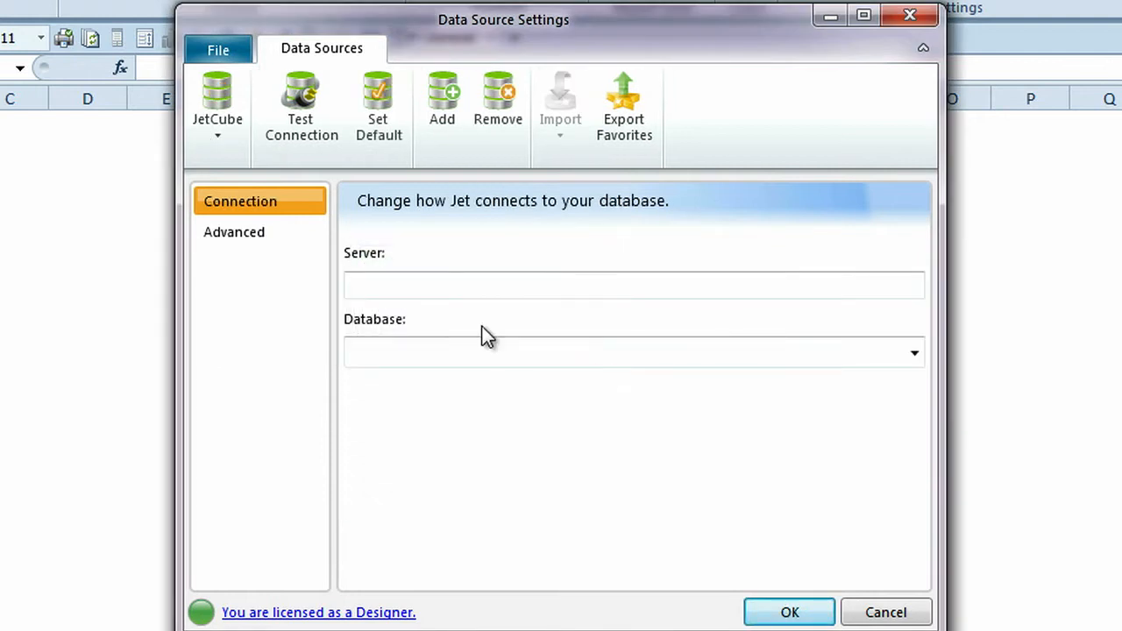
left_click(614, 284)
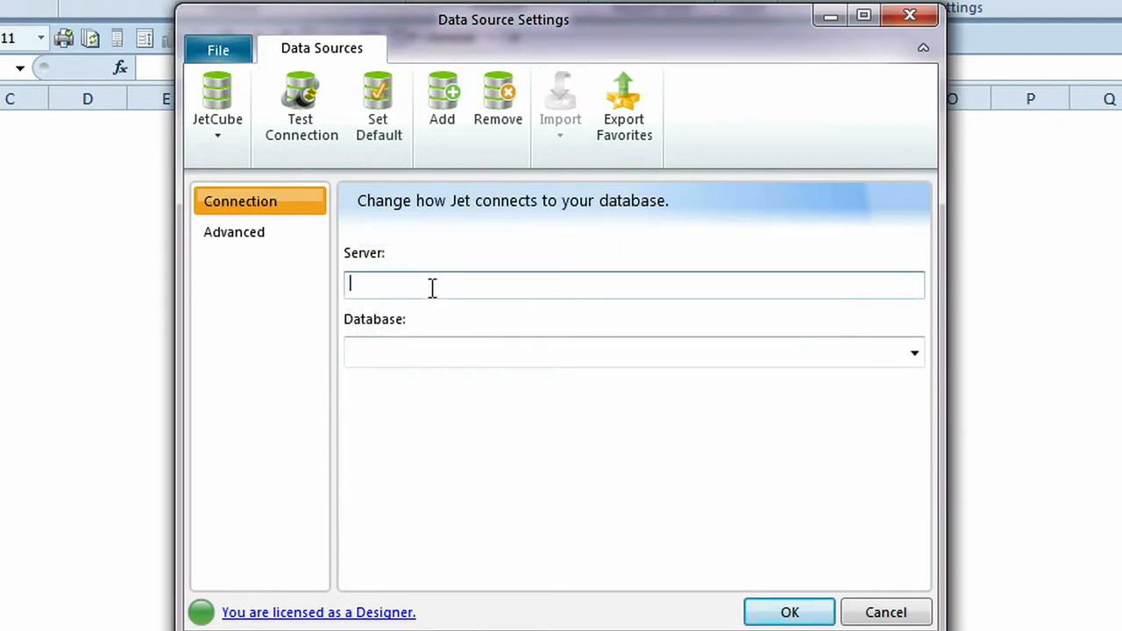
type("Jet-En")
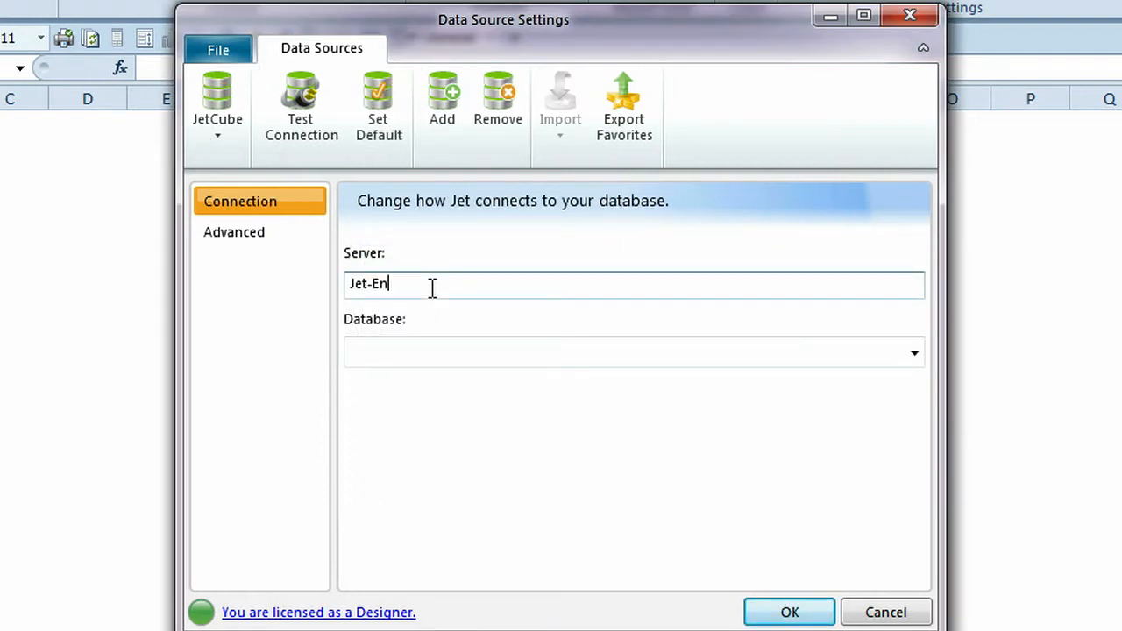
type("t-2008")
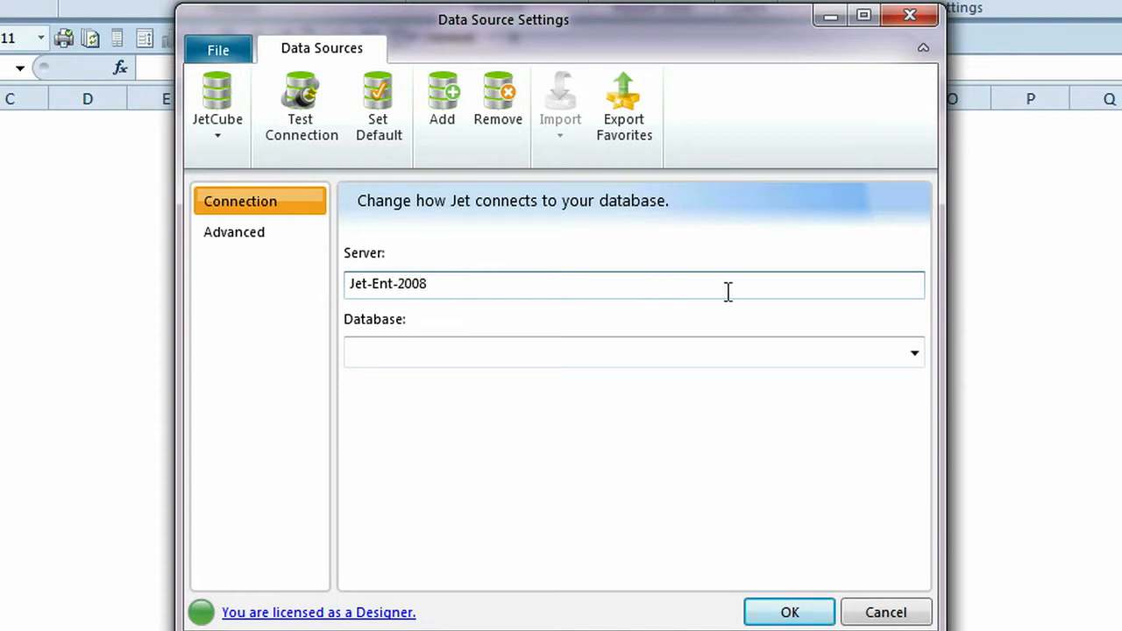
left_click(914, 352)
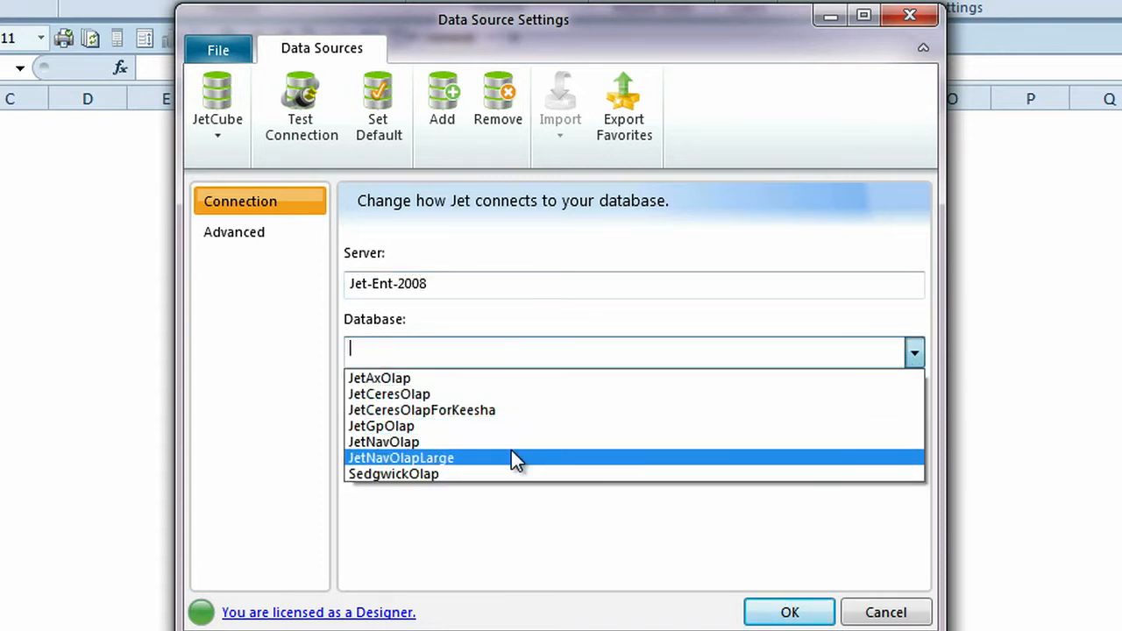
left_click(382, 442)
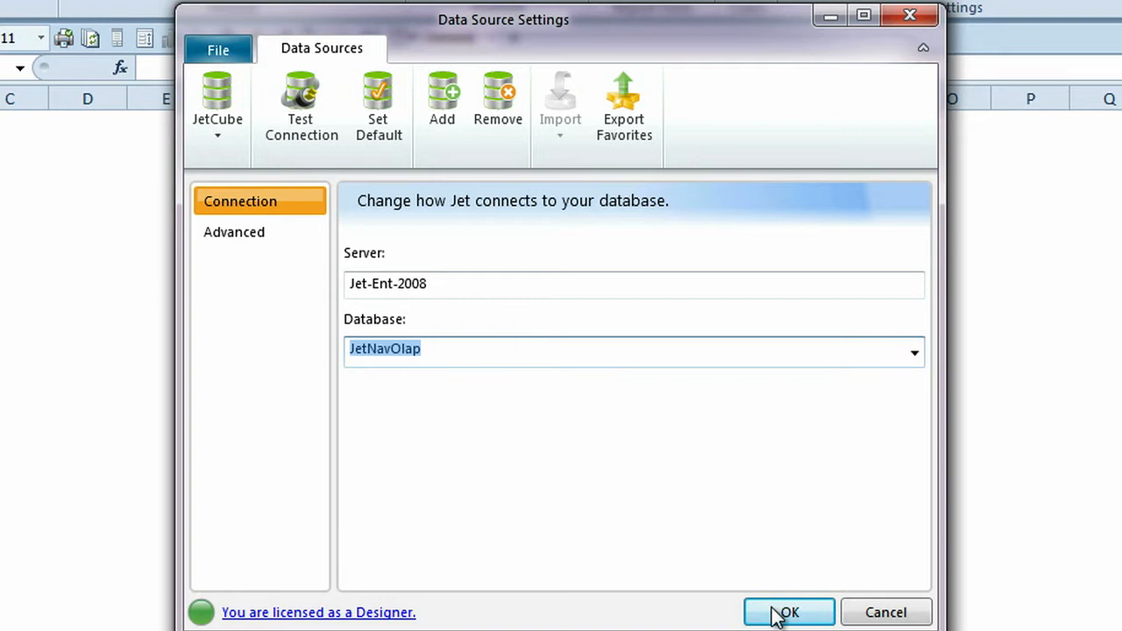
left_click(787, 612)
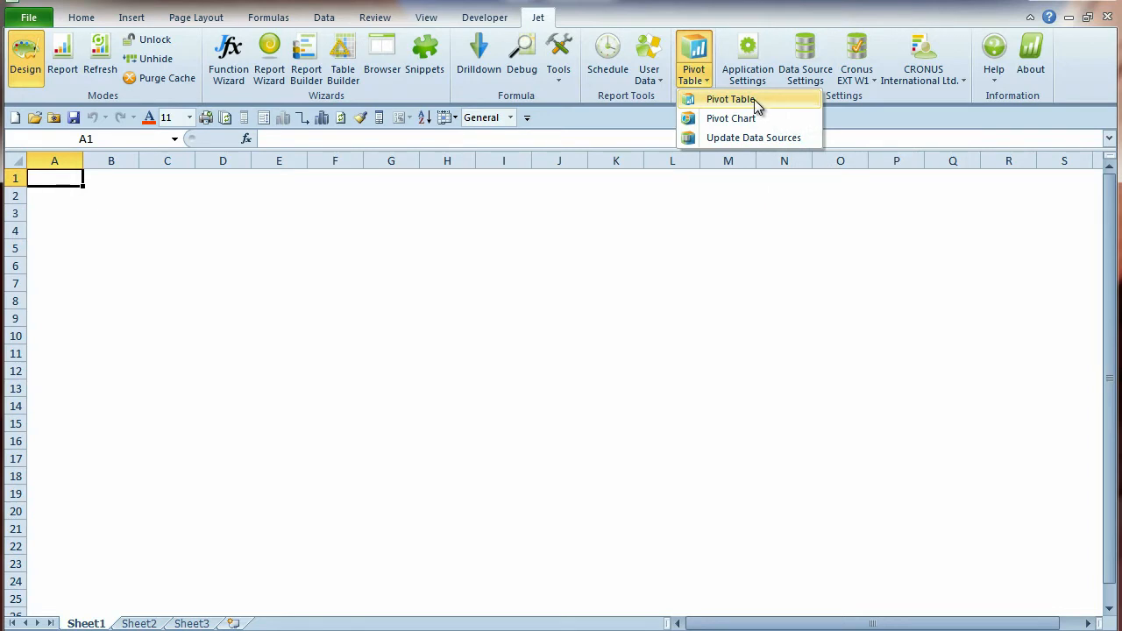
mouse_move(730, 119)
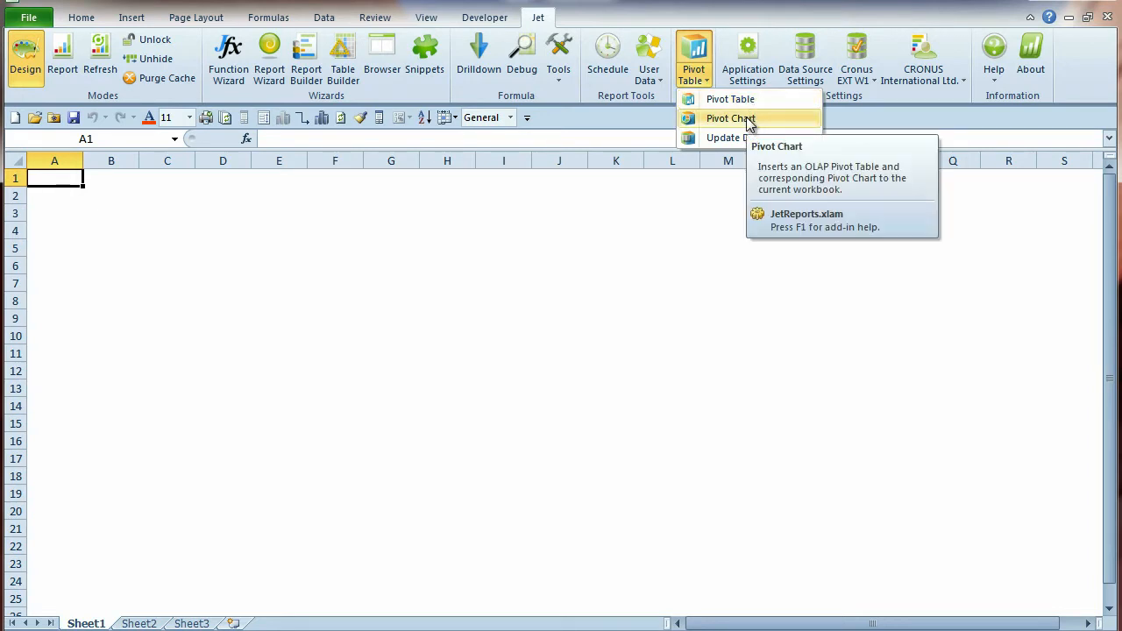
mouse_move(753, 136)
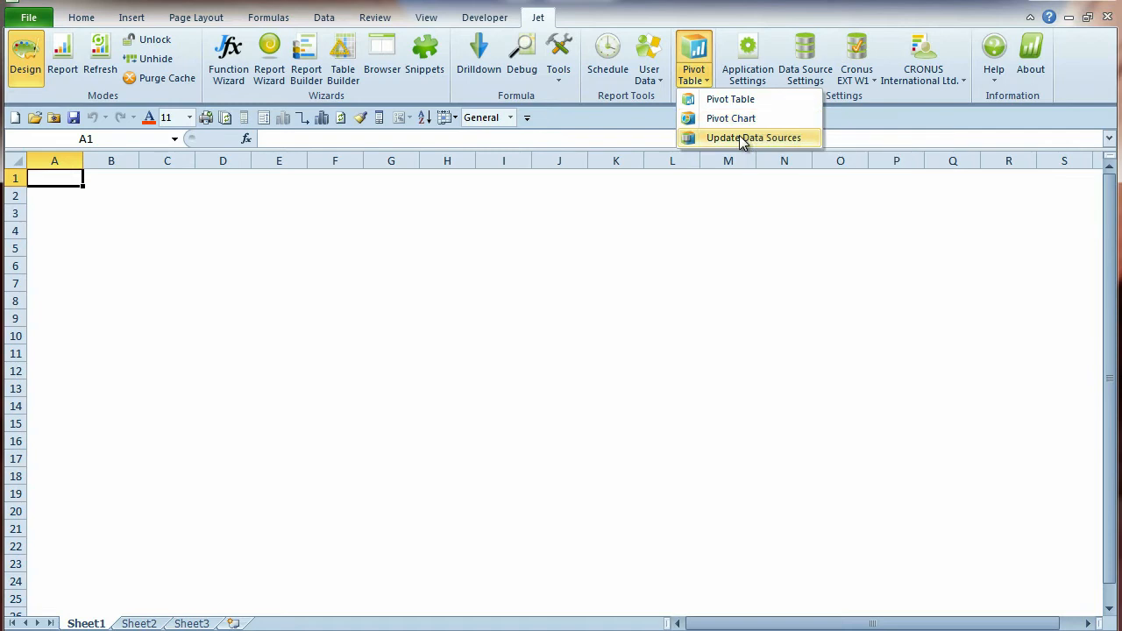
mouse_move(754, 137)
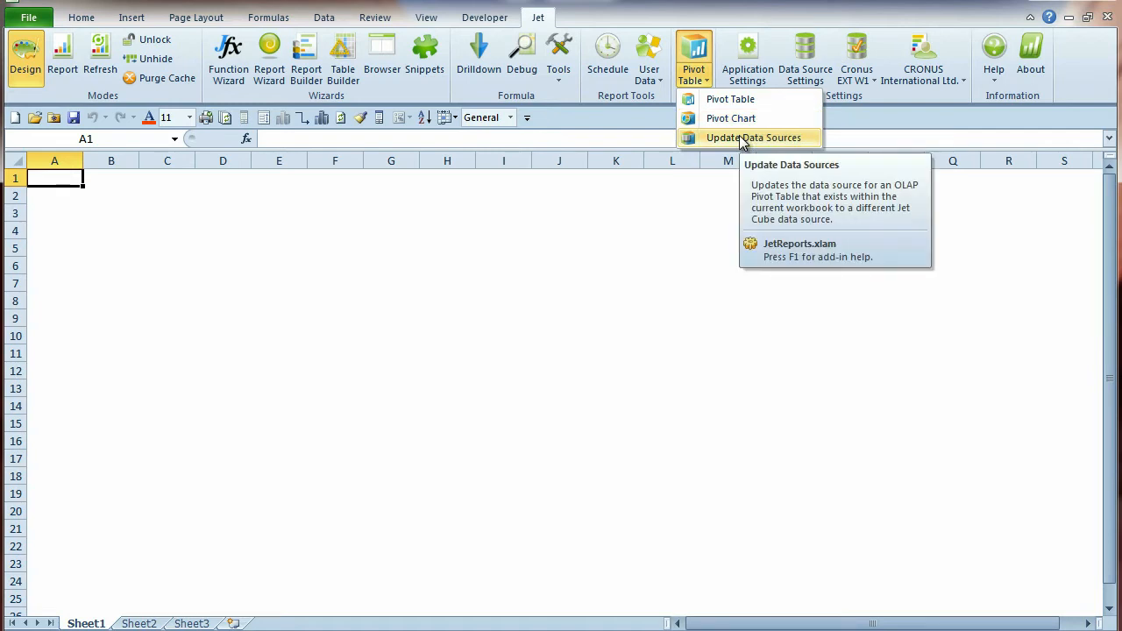
mouse_move(729, 120)
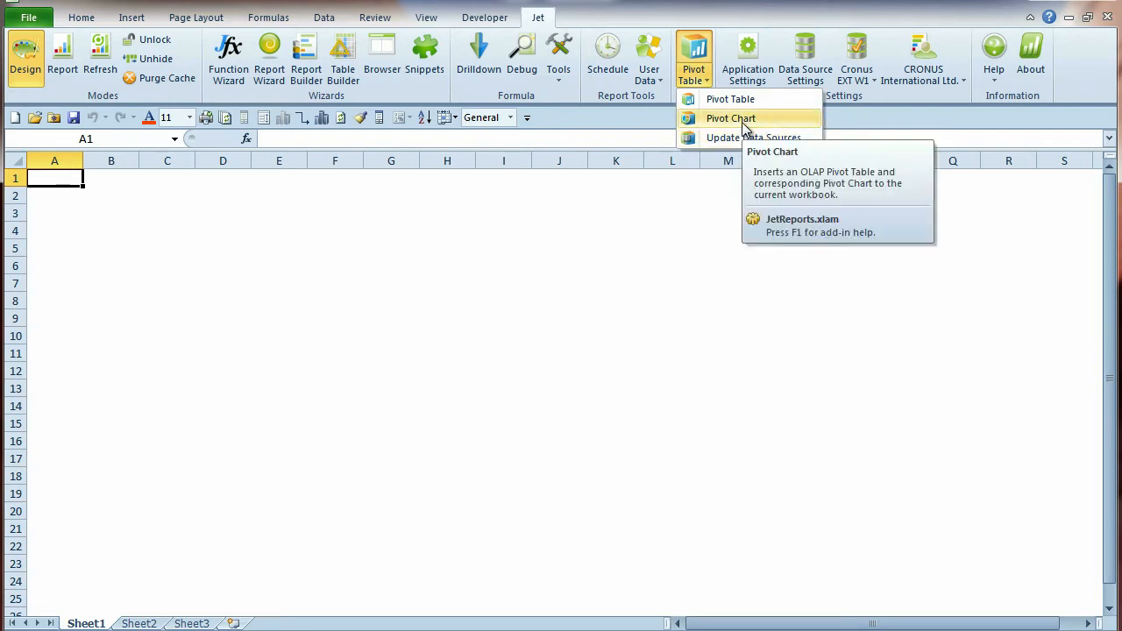
mouse_move(730, 98)
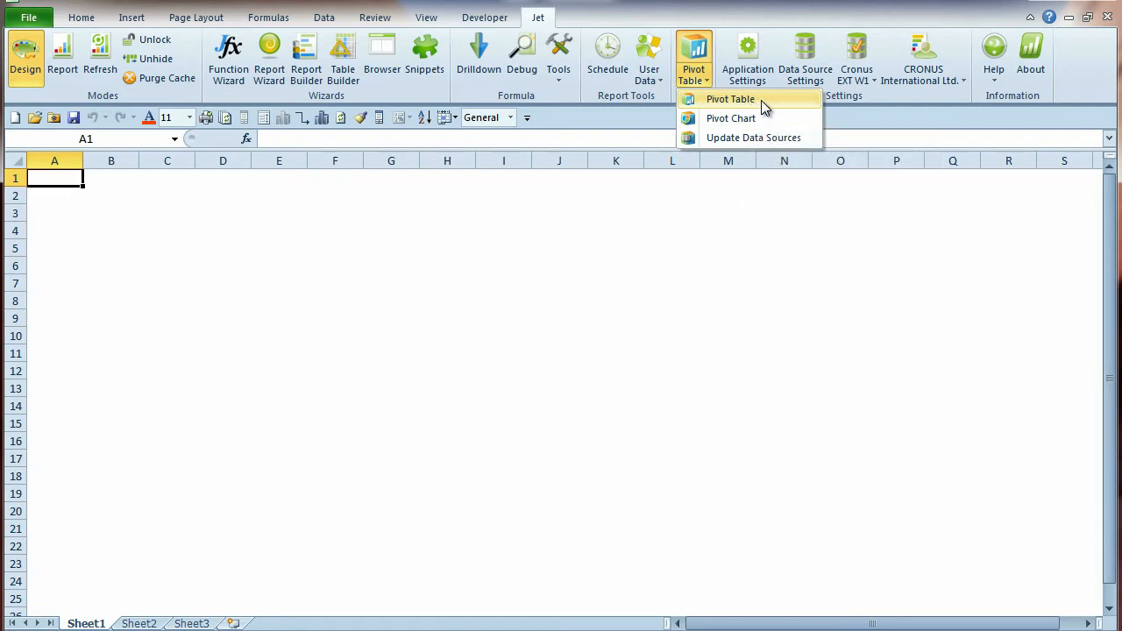
- Insert a Jet pivot table at Sheet1 A1 from the JetCube Sales cube
left_click(729, 98)
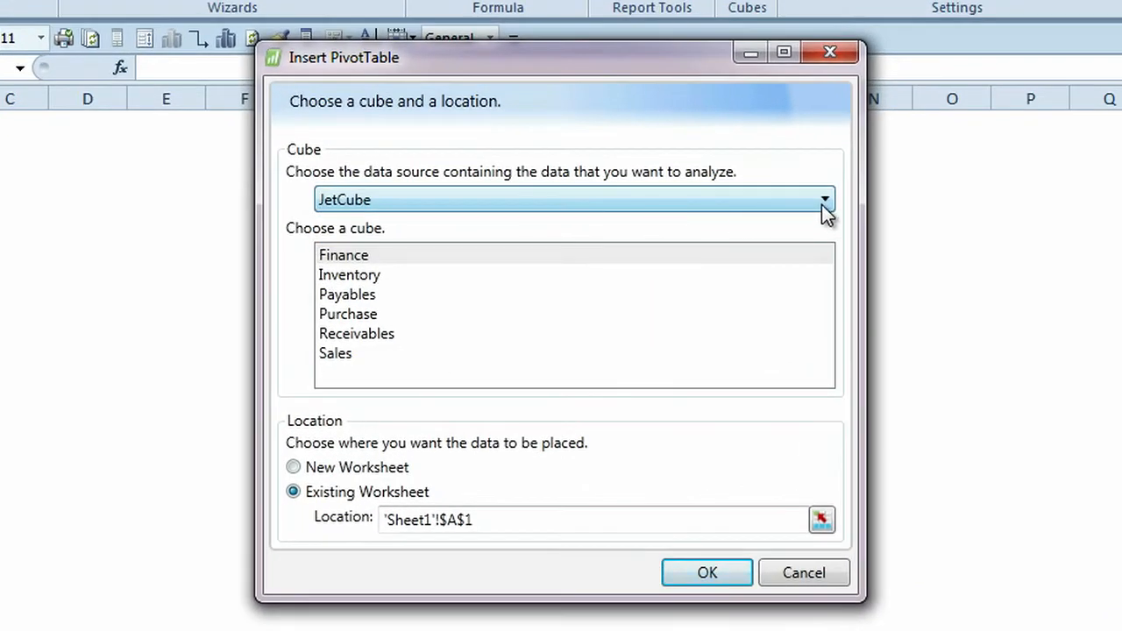
mouse_move(799, 214)
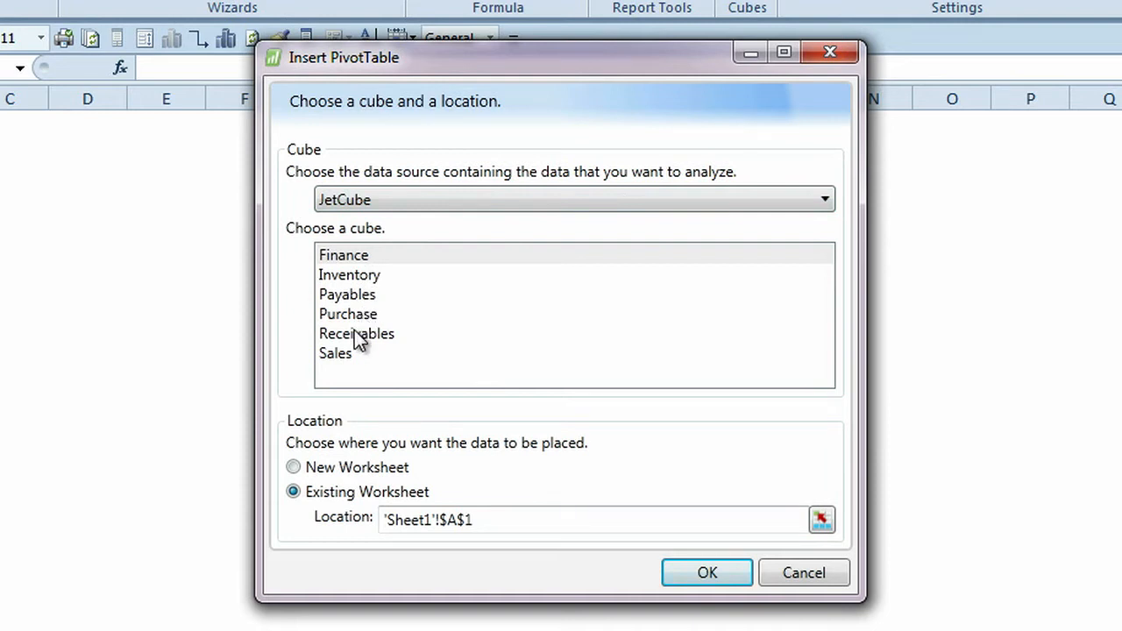
mouse_move(357, 366)
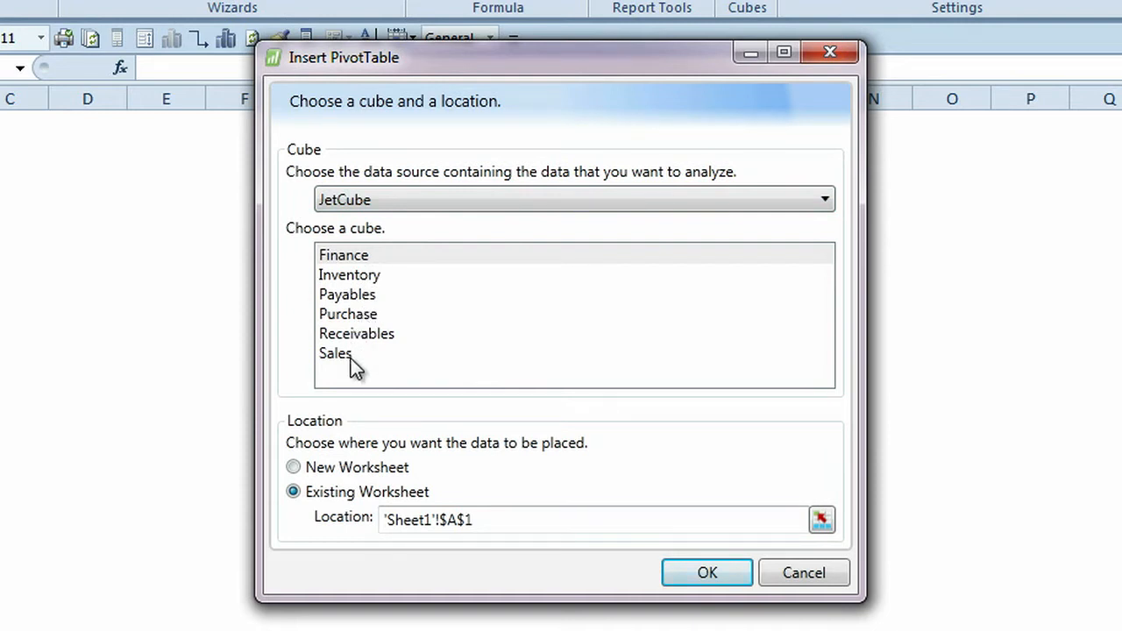
mouse_move(341, 361)
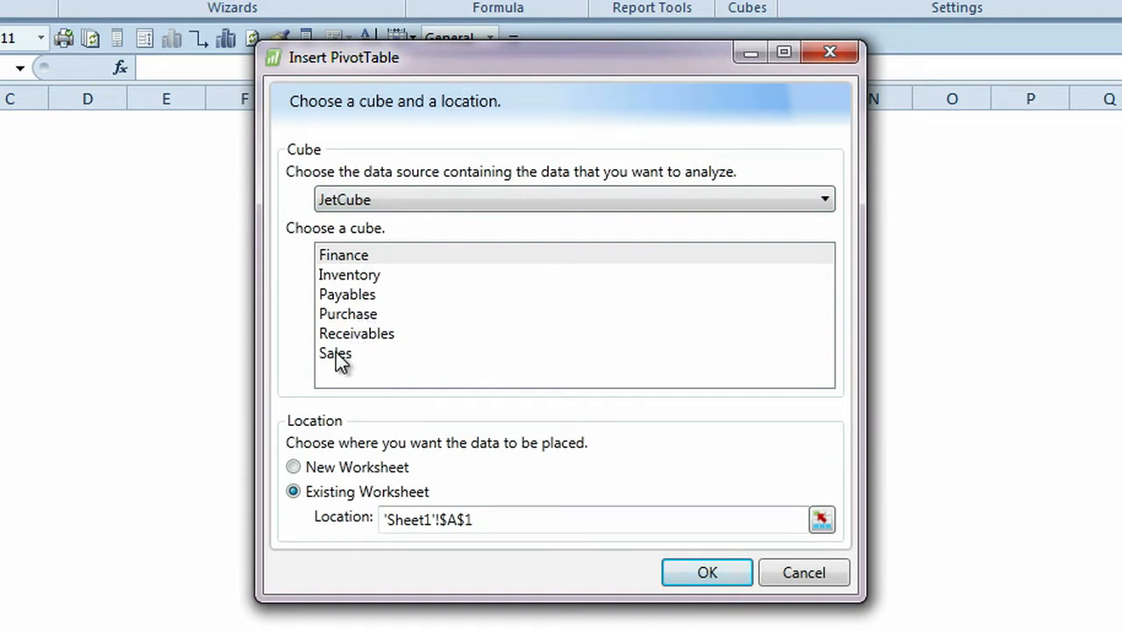
left_click(335, 353)
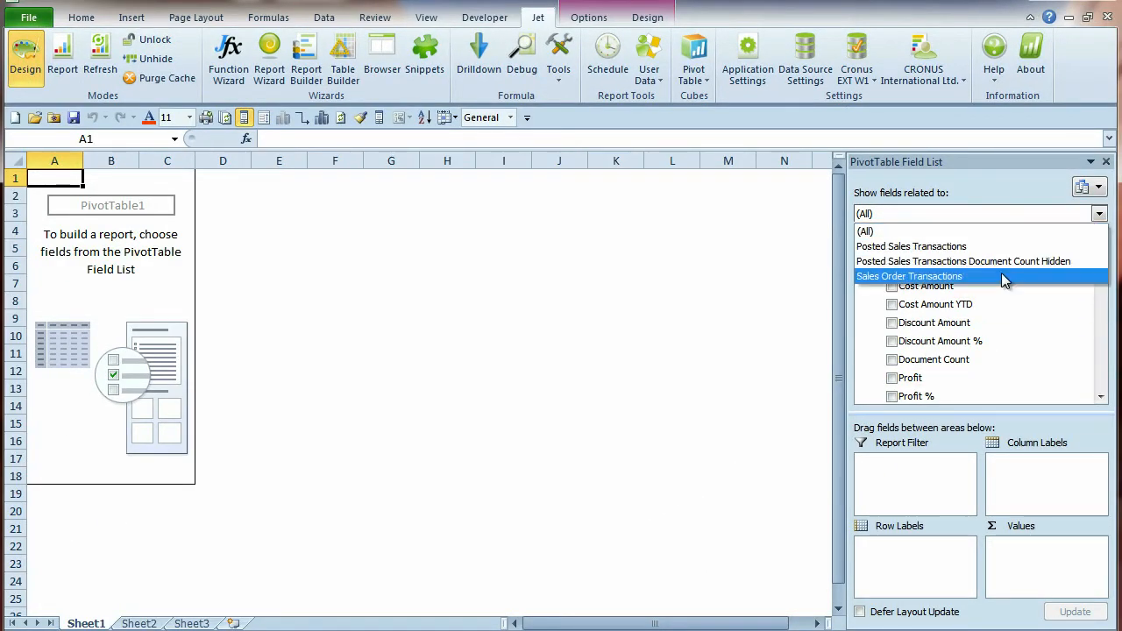
left_click(908, 277)
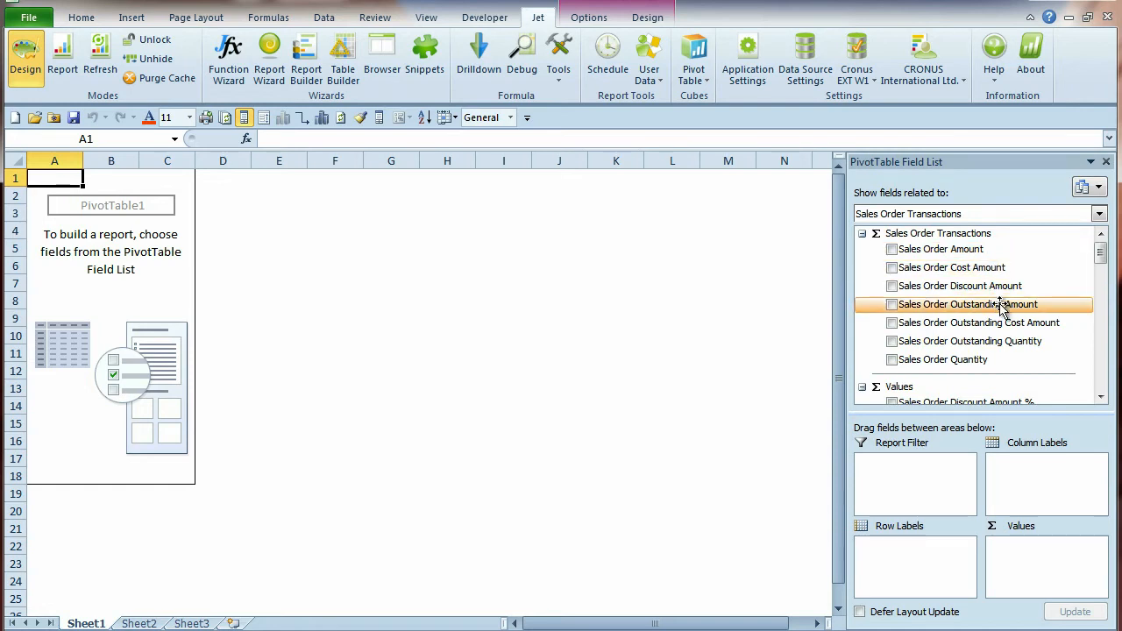
mouse_move(1000, 401)
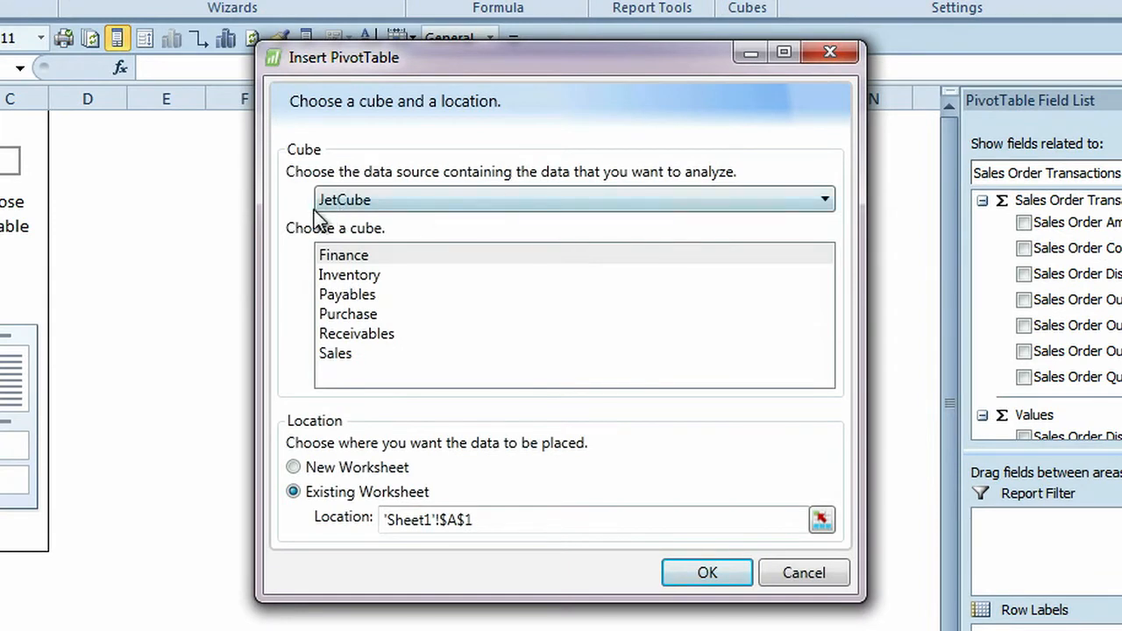
mouse_move(389, 231)
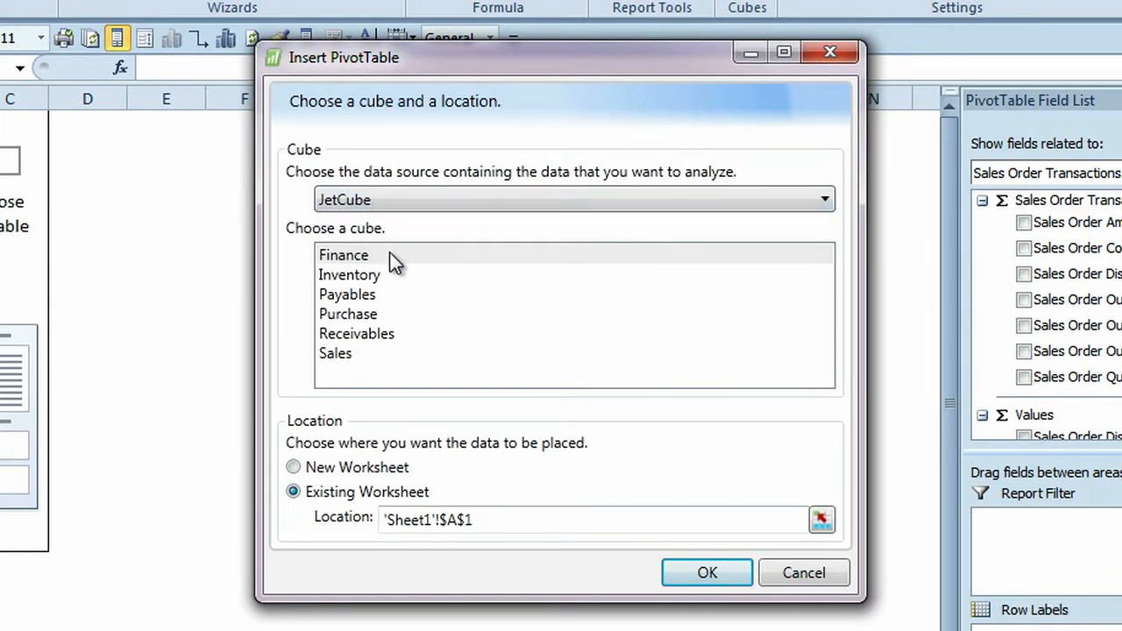
- Create the pivot from the JetCube Sales cube on a new worksheet
left_click(335, 352)
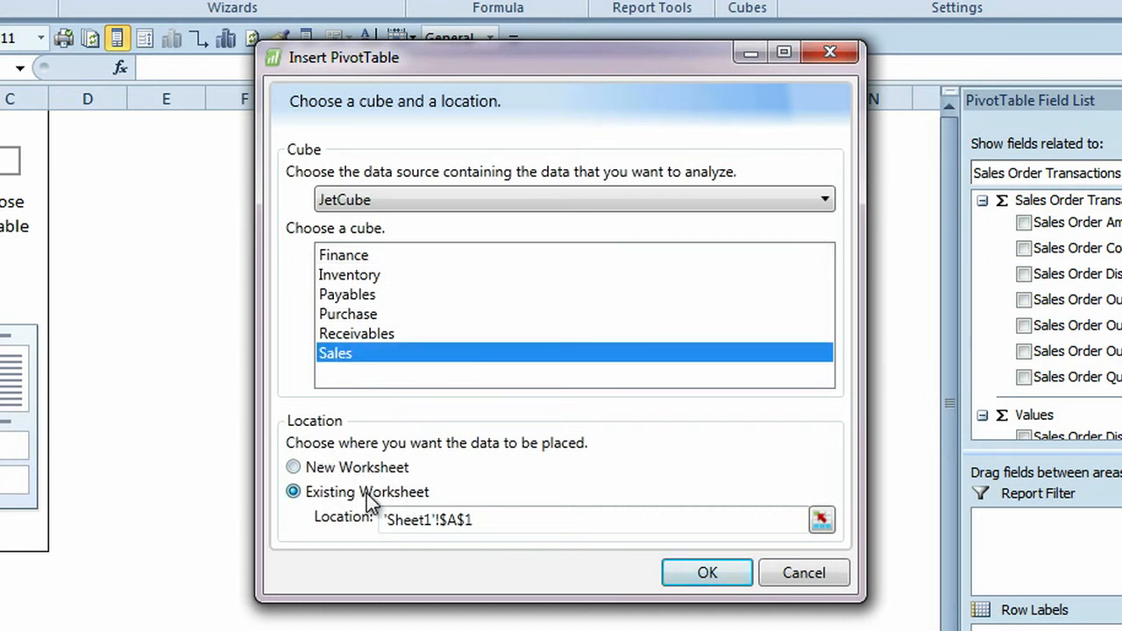
left_click(293, 466)
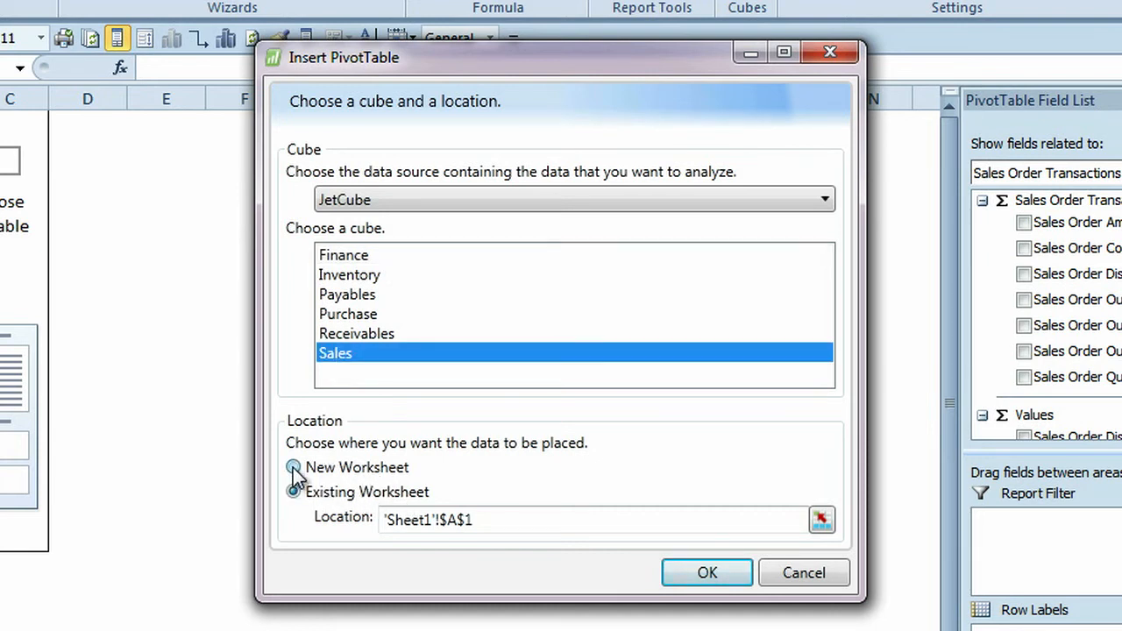
left_click(293, 466)
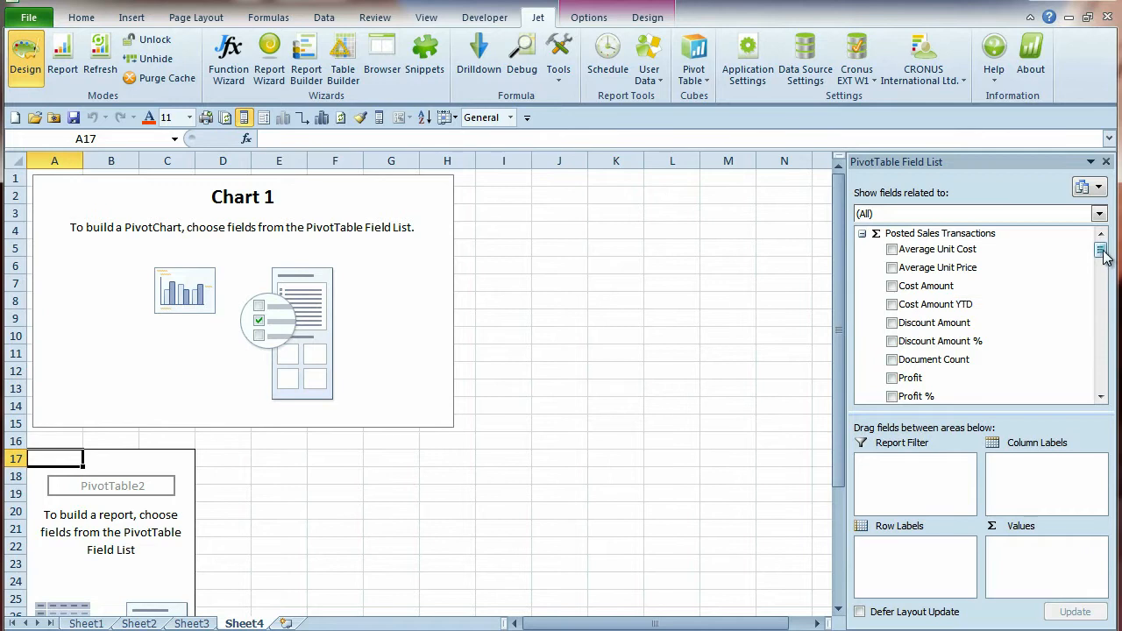
- Add Profit and Sales Amount as values in the Sales pivot chart
left_click(892, 377)
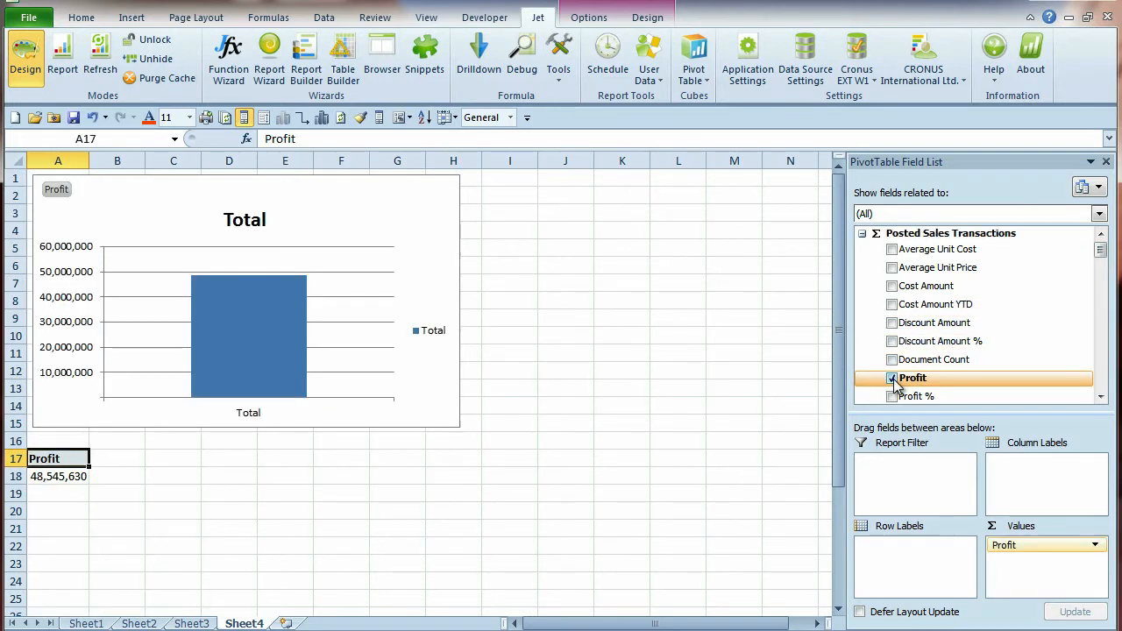
scroll("down", 3)
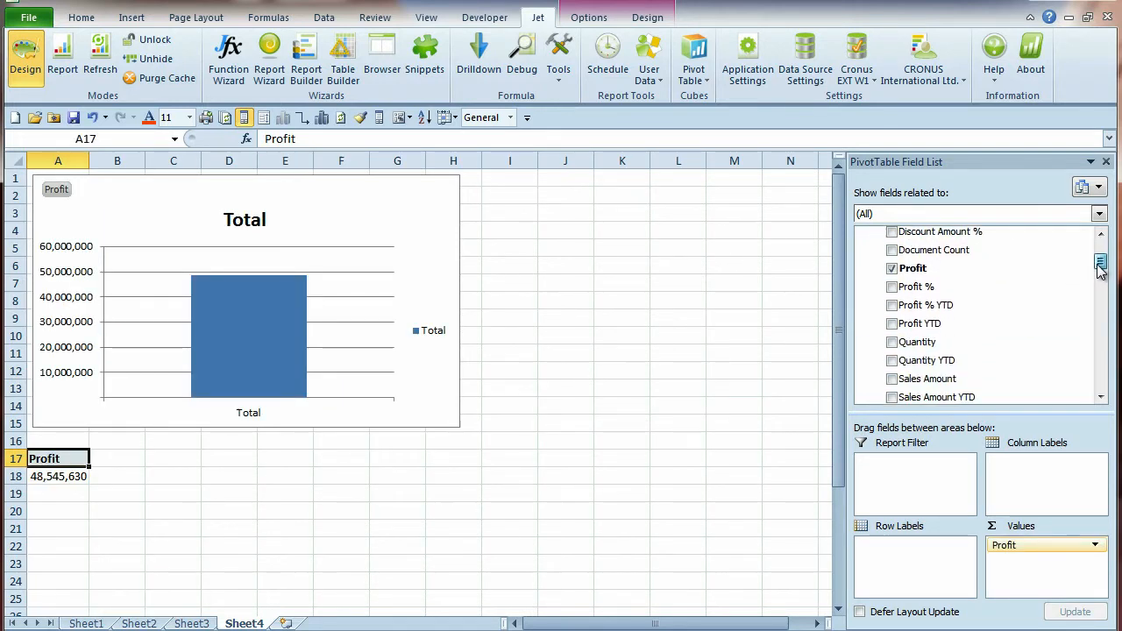
scroll("down", 3)
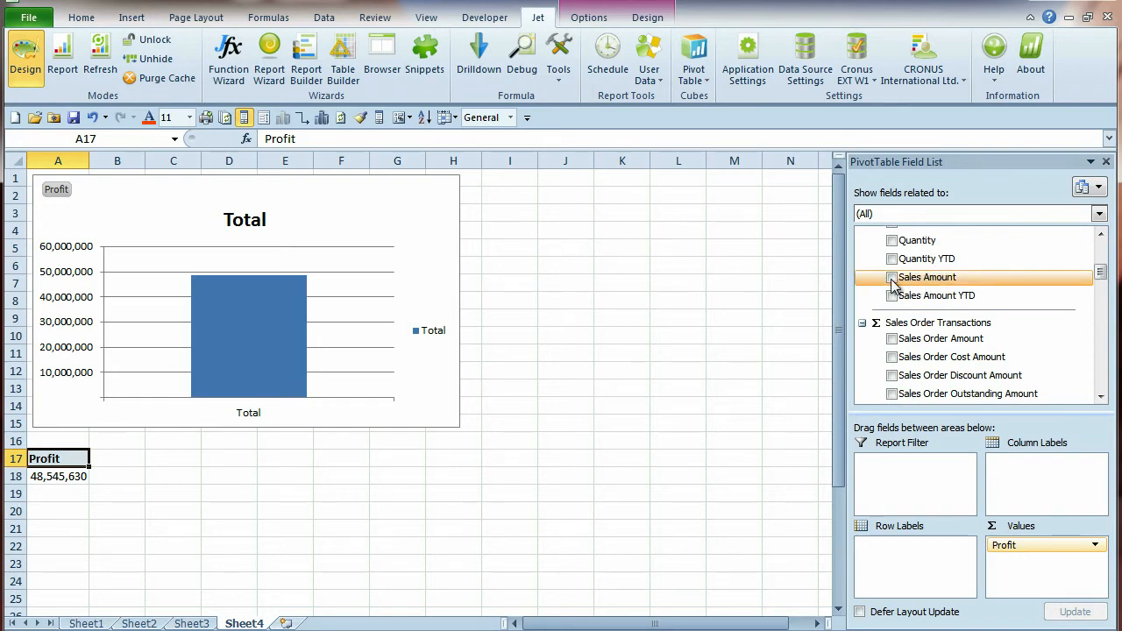
left_click(892, 277)
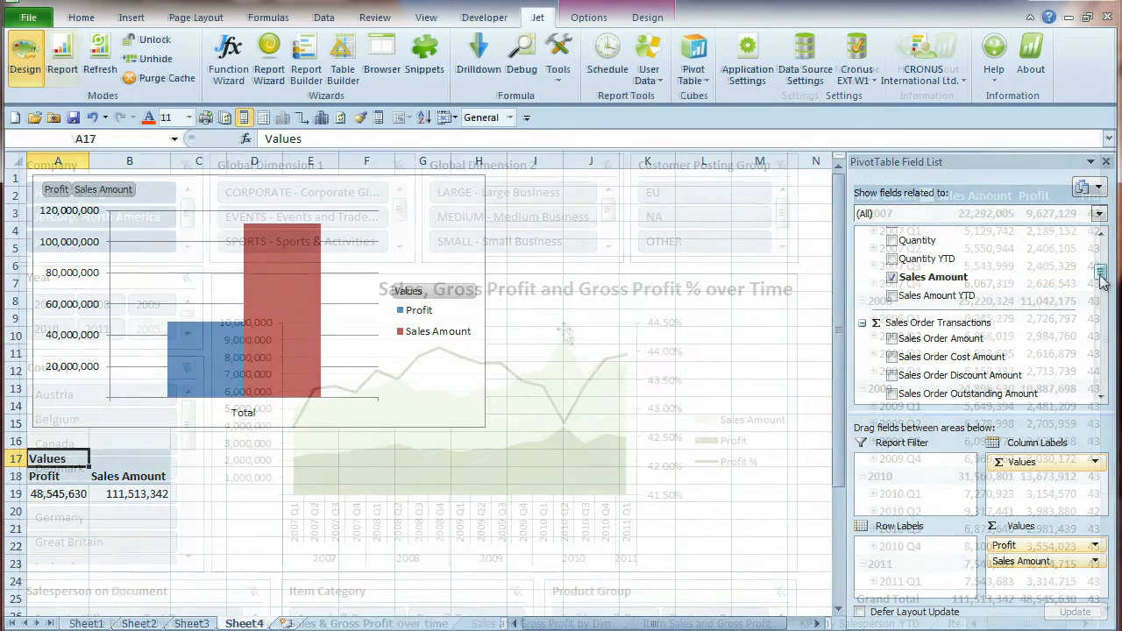
left_click(60, 56)
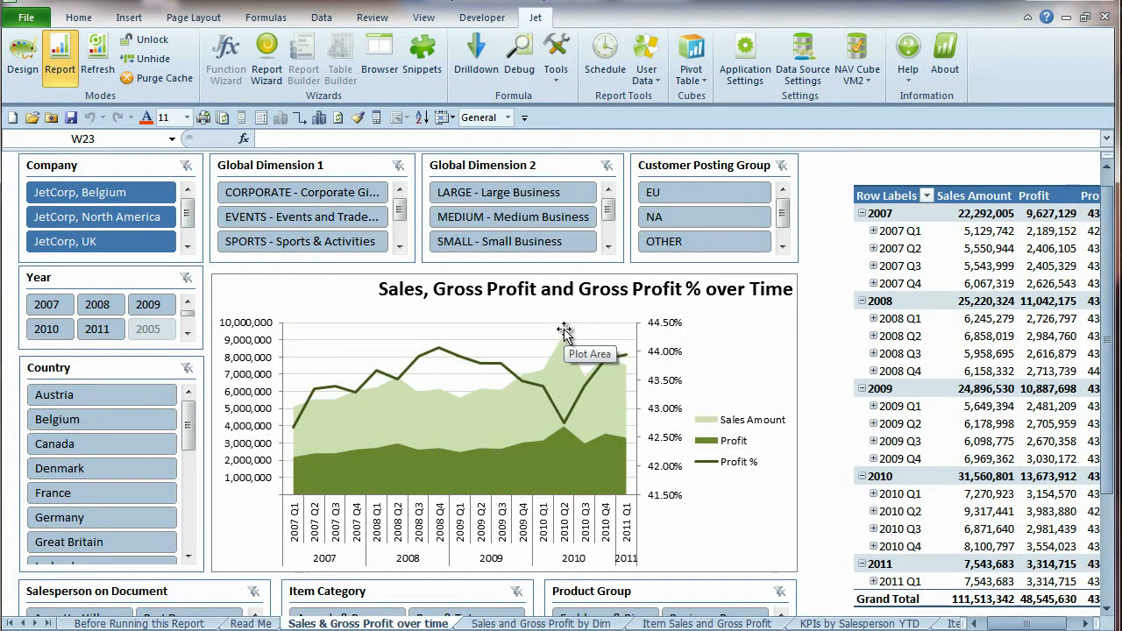
mouse_move(687, 167)
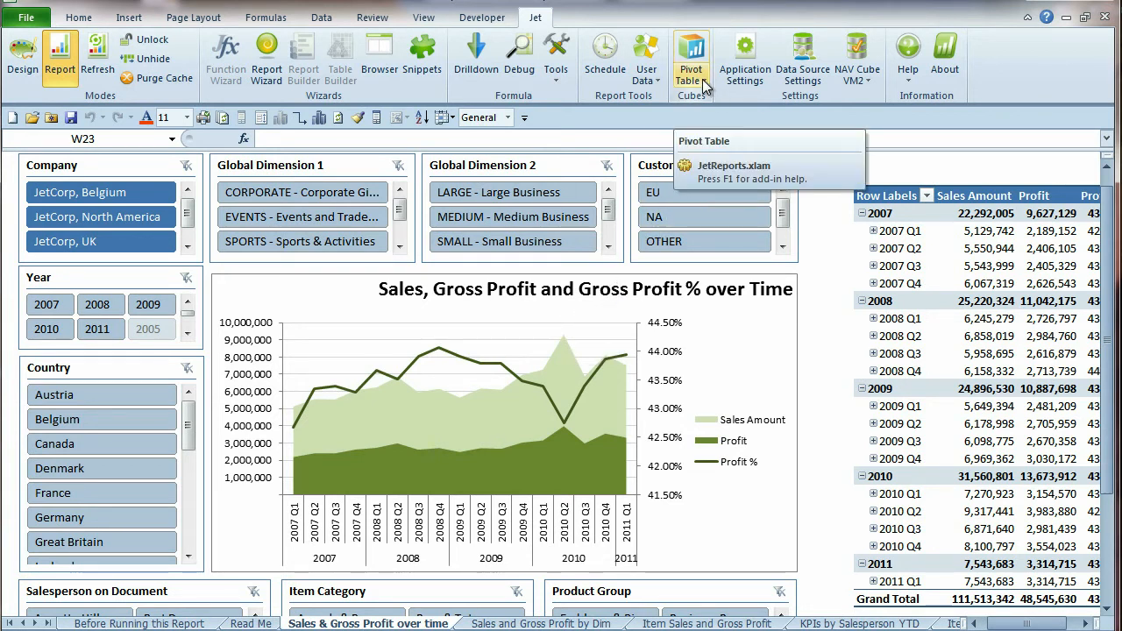
- Choose Update Data Sources from the Jet Pivot Table menu for the sales dashboard
left_click(701, 60)
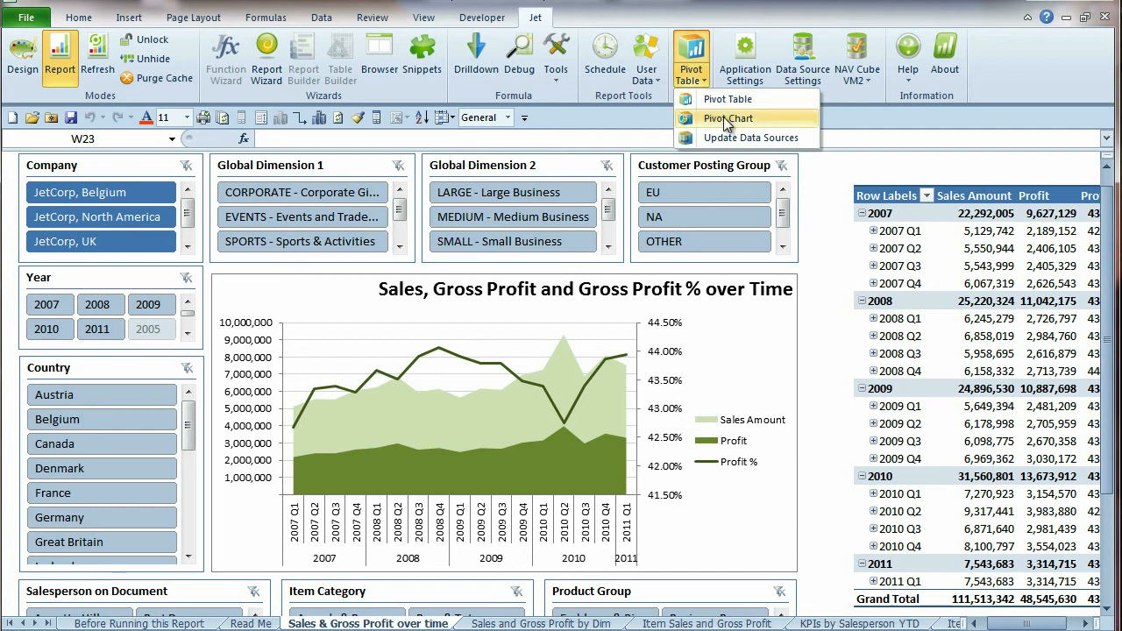
mouse_move(733, 137)
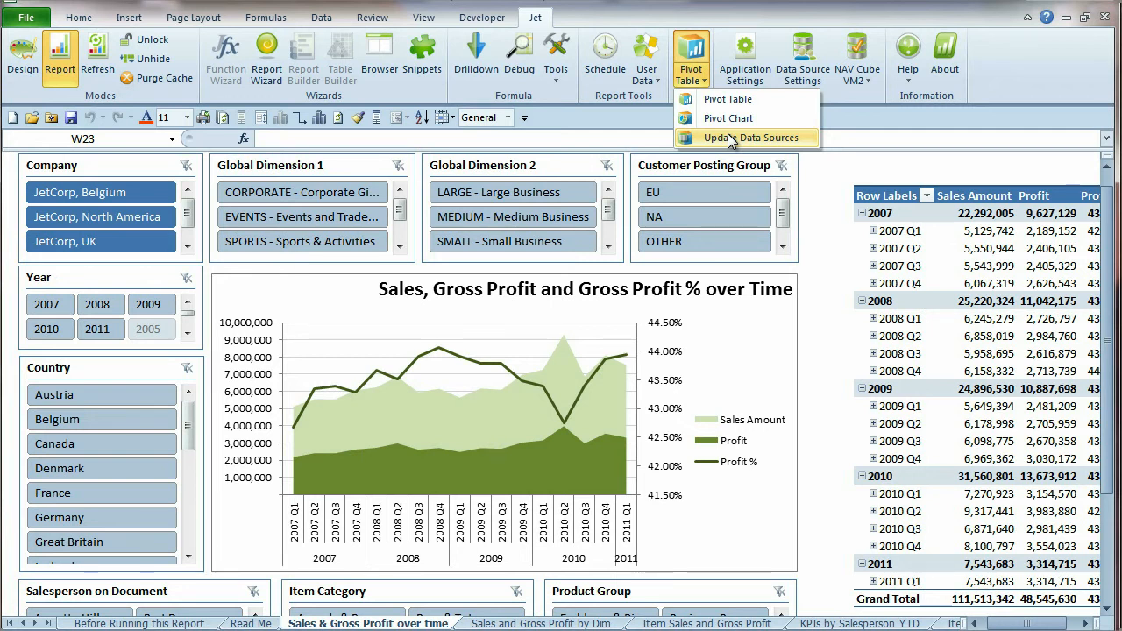
left_click(740, 137)
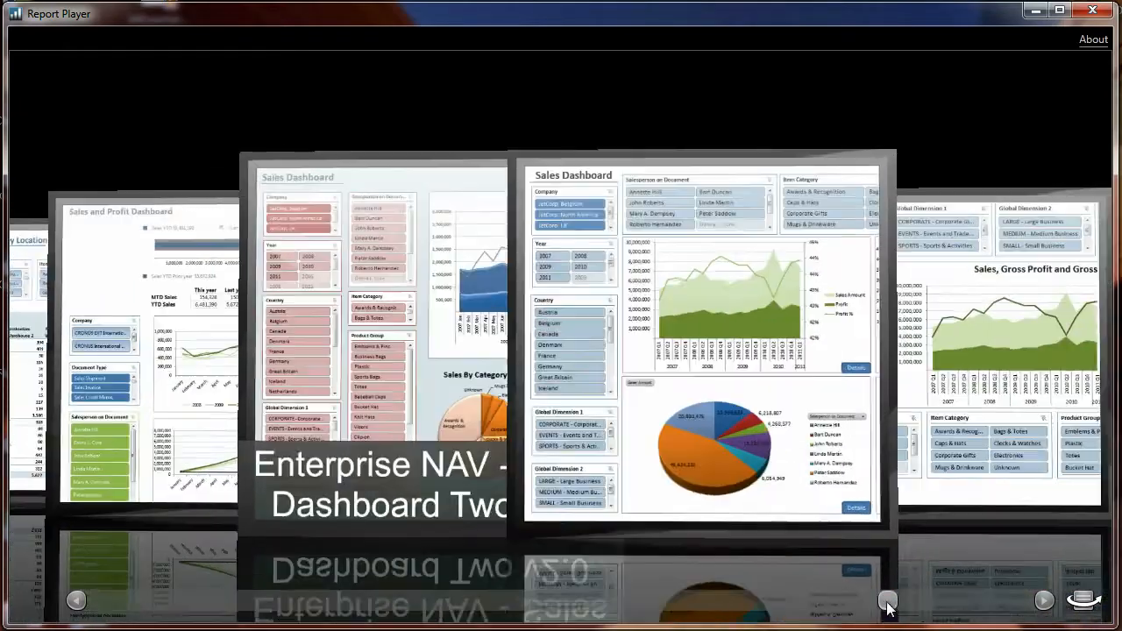
- Rotate the Report Player carousel to Enterprise NAV - Sales Reports v2.0
left_click(1043, 600)
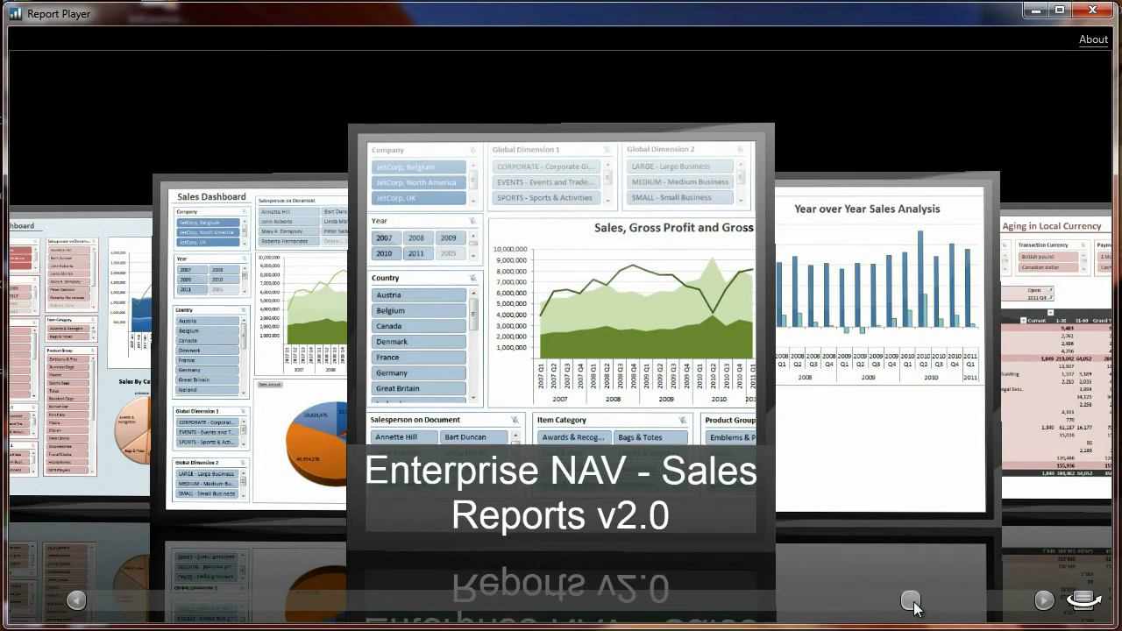
mouse_move(607, 382)
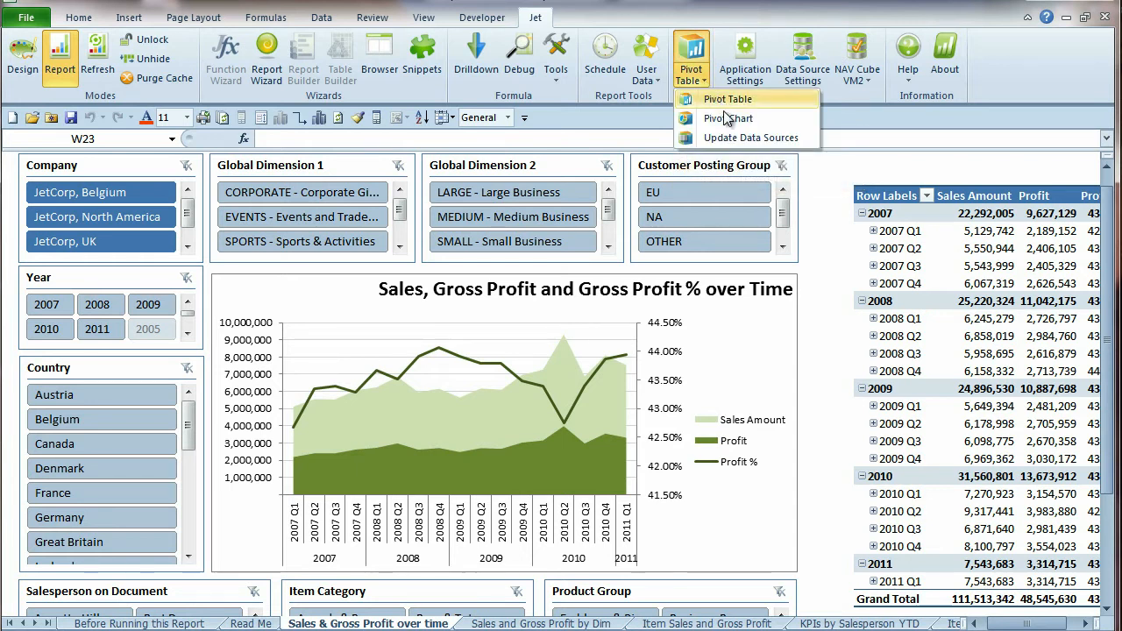
mouse_move(750, 137)
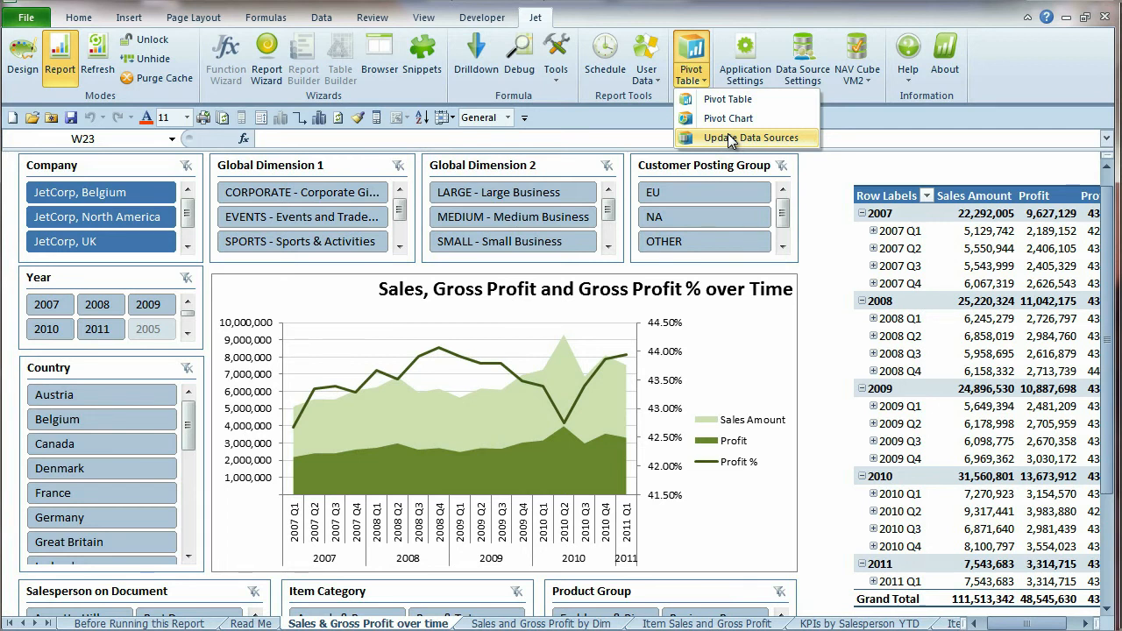
- Update the dashboard's OLAP pivots from NAV Cubes - JET-ENT 2008 to the NAV Cube VM2 Jet cube
left_click(736, 136)
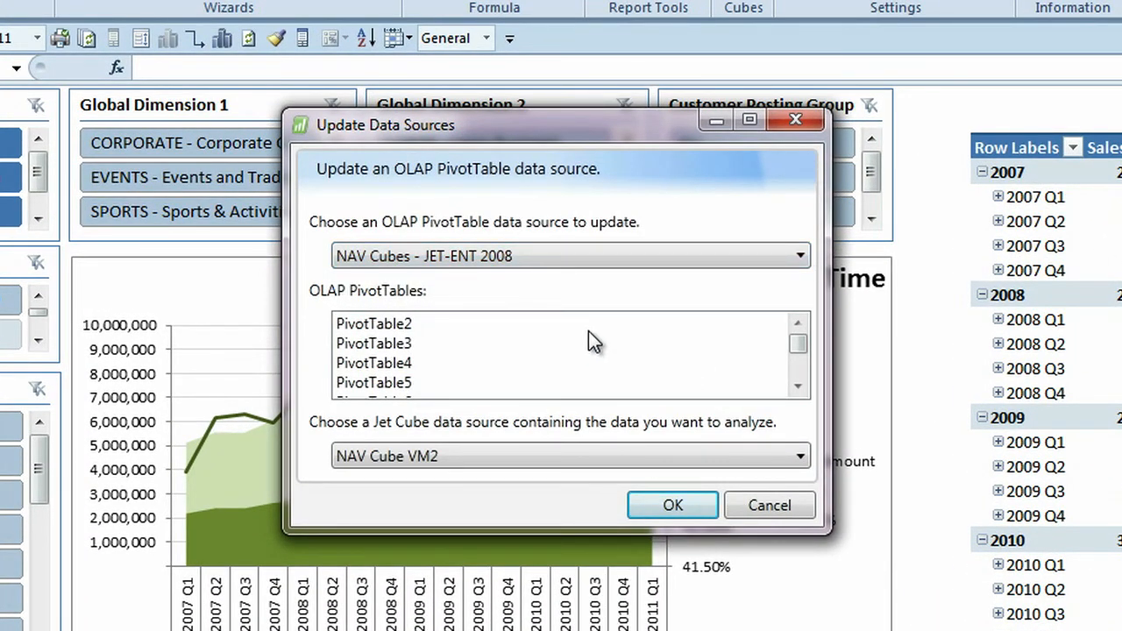
mouse_move(586, 351)
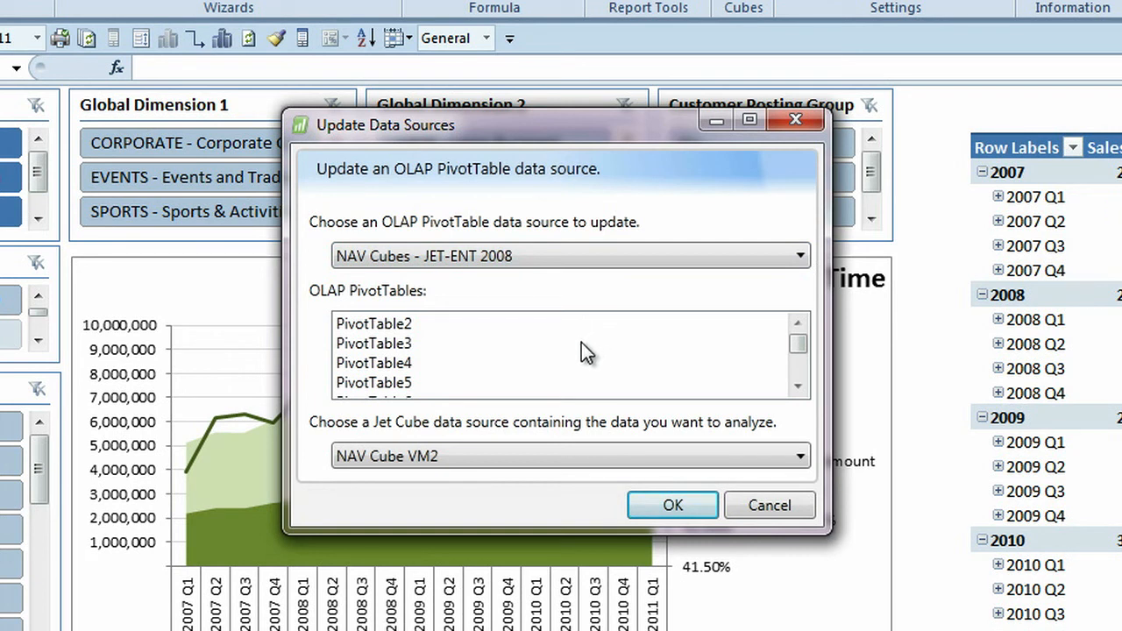
mouse_move(547, 399)
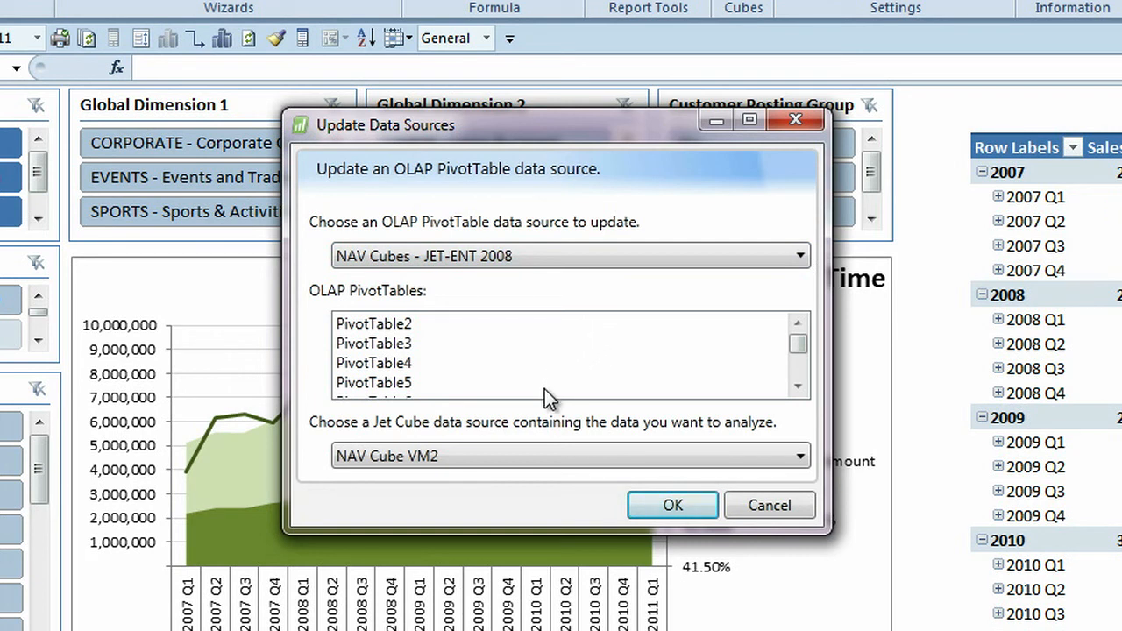
left_click(798, 389)
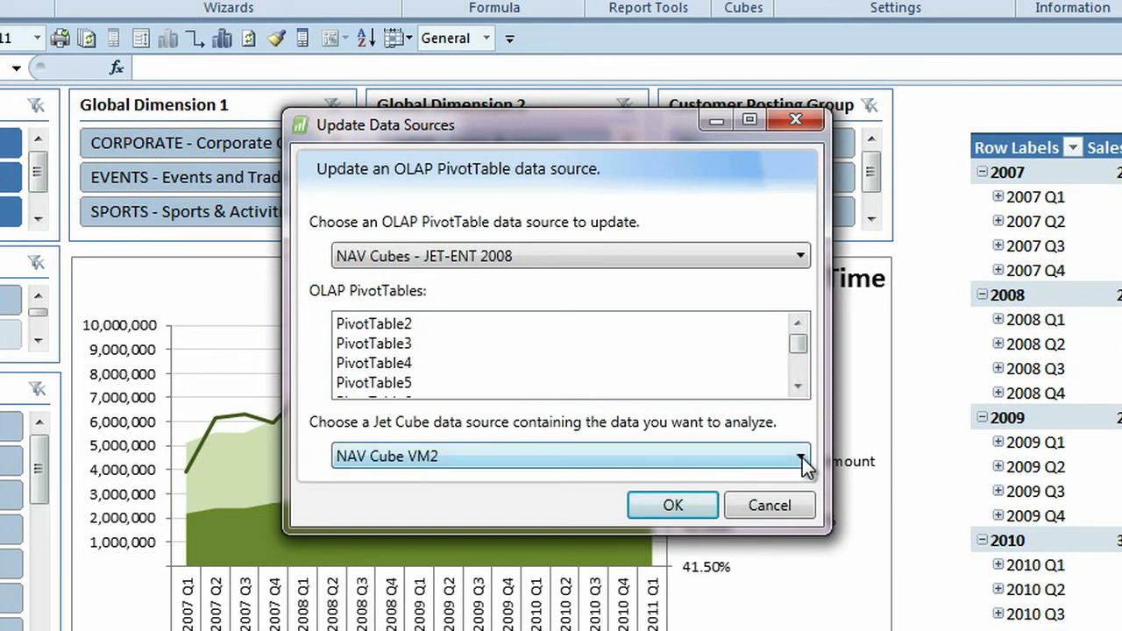
left_click(796, 456)
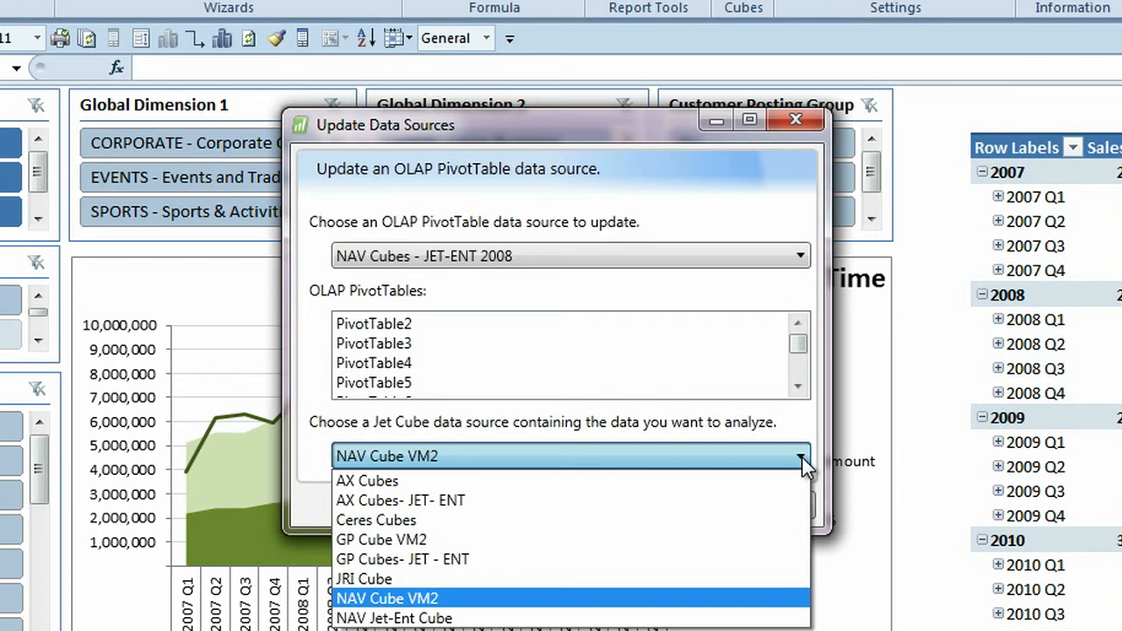
mouse_move(640, 605)
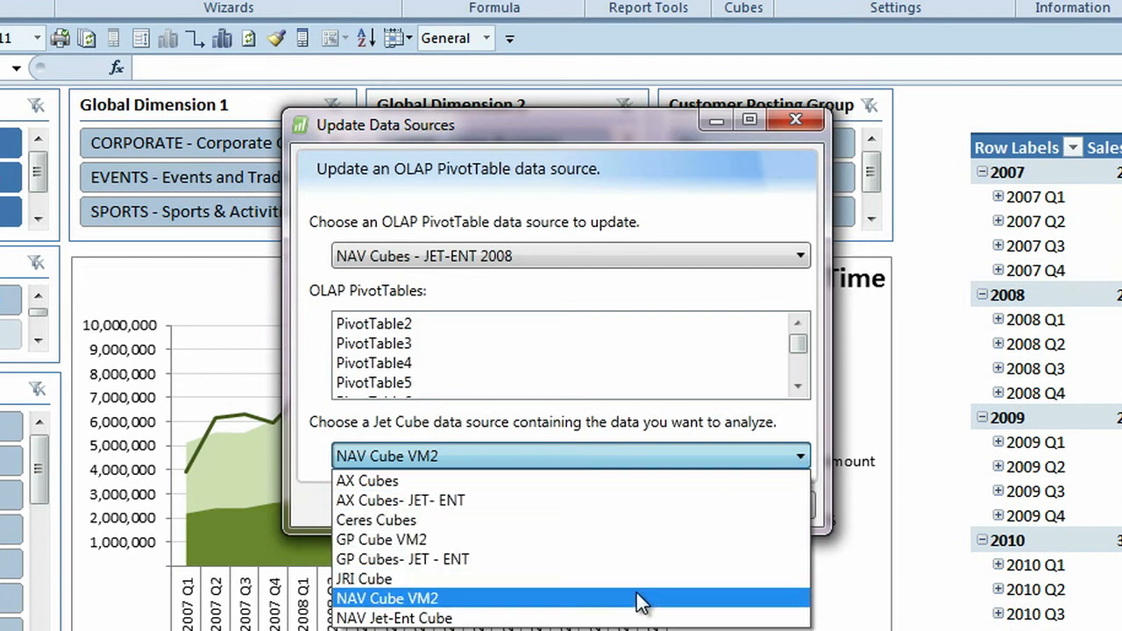
left_click(386, 598)
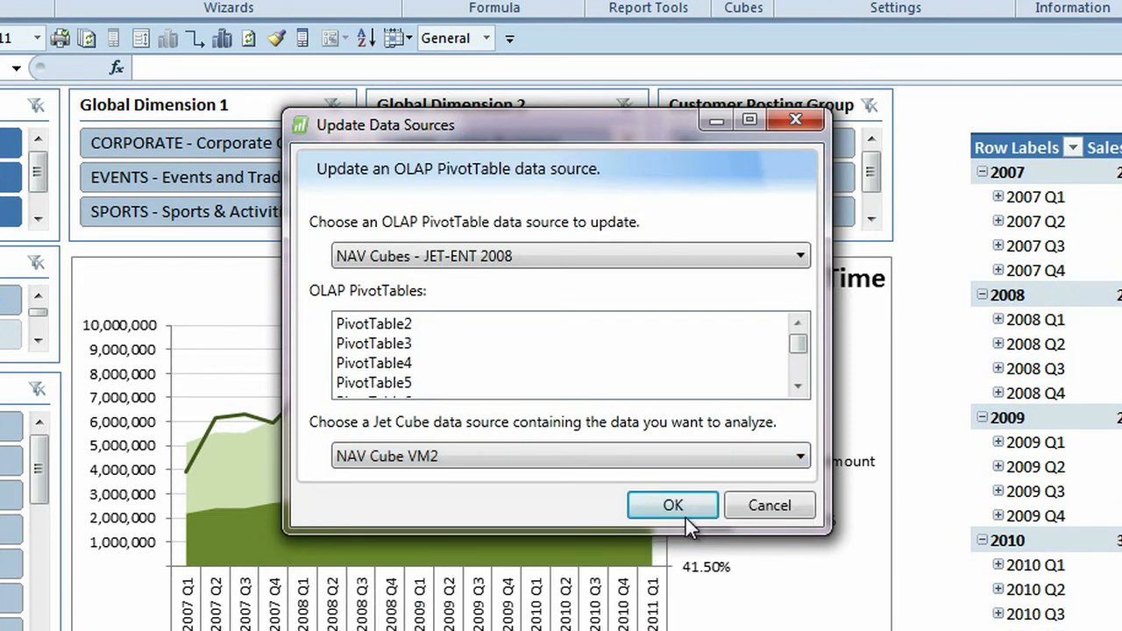
mouse_move(673, 505)
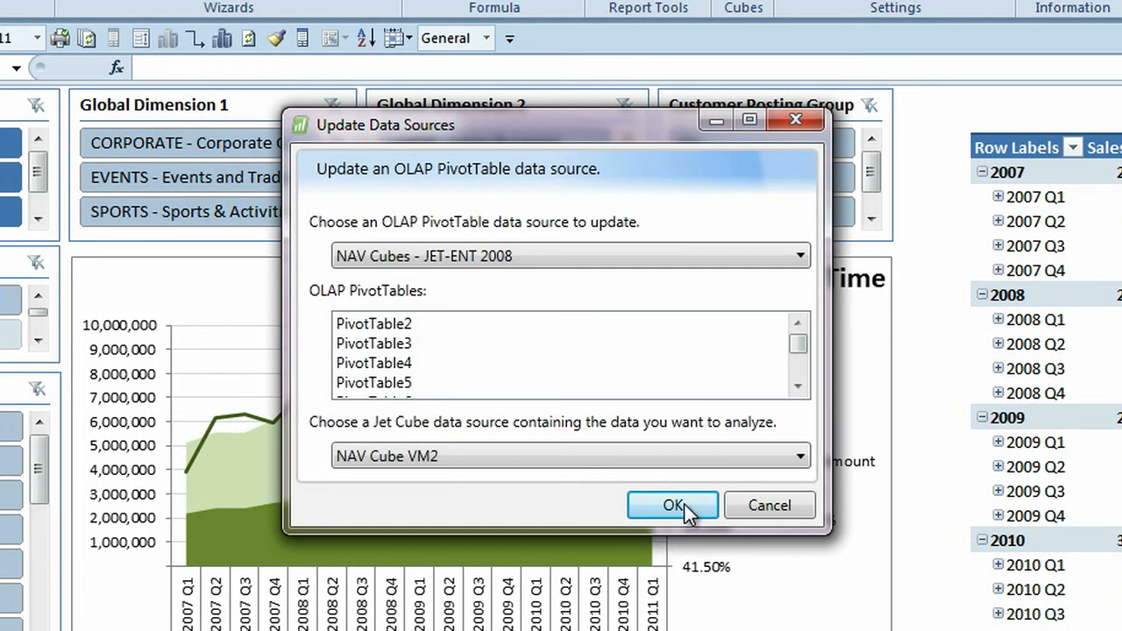
left_click(674, 505)
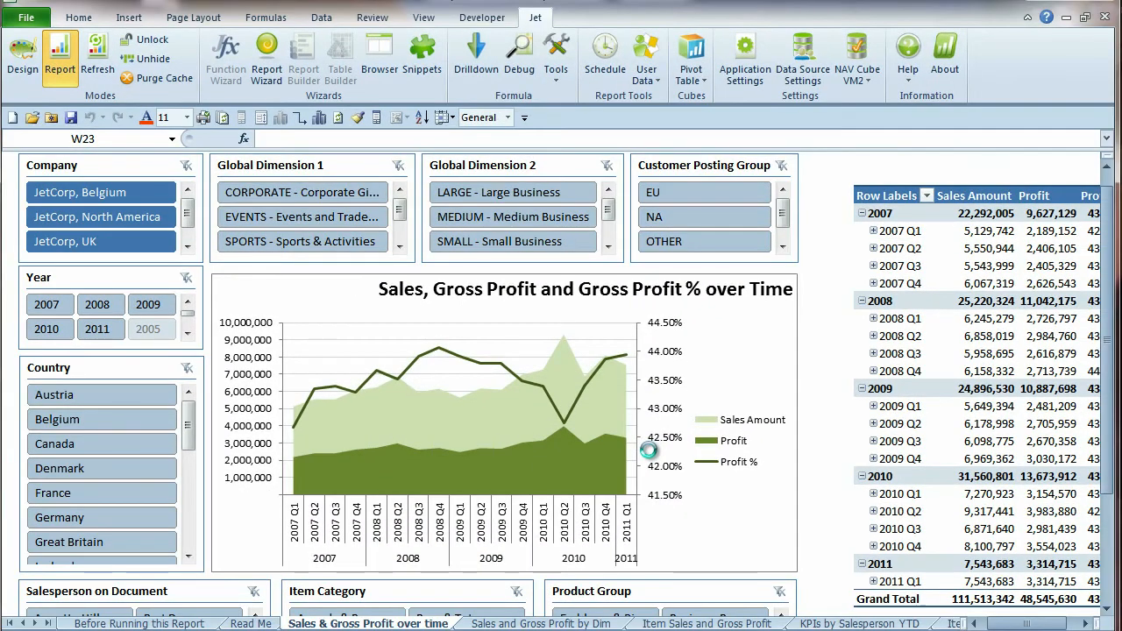